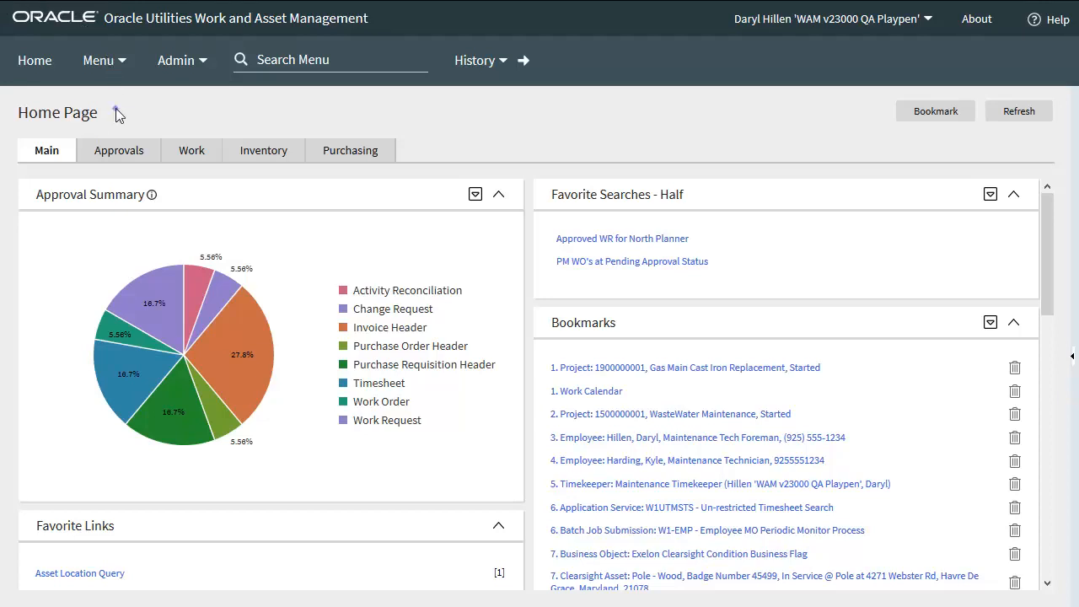
pyautogui.moveTo(115, 110)
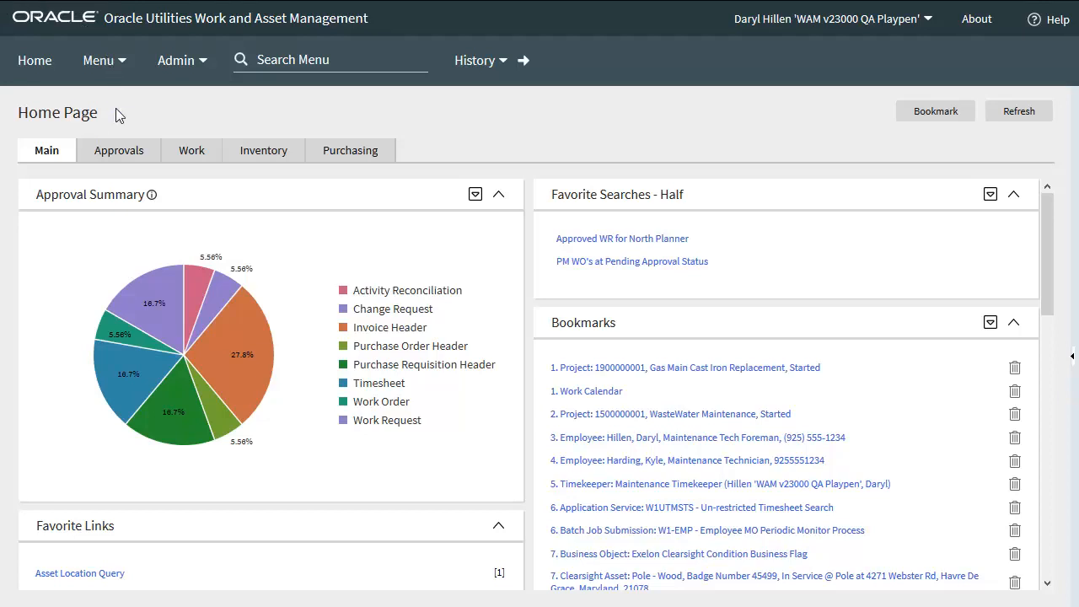
pyautogui.moveTo(118, 115)
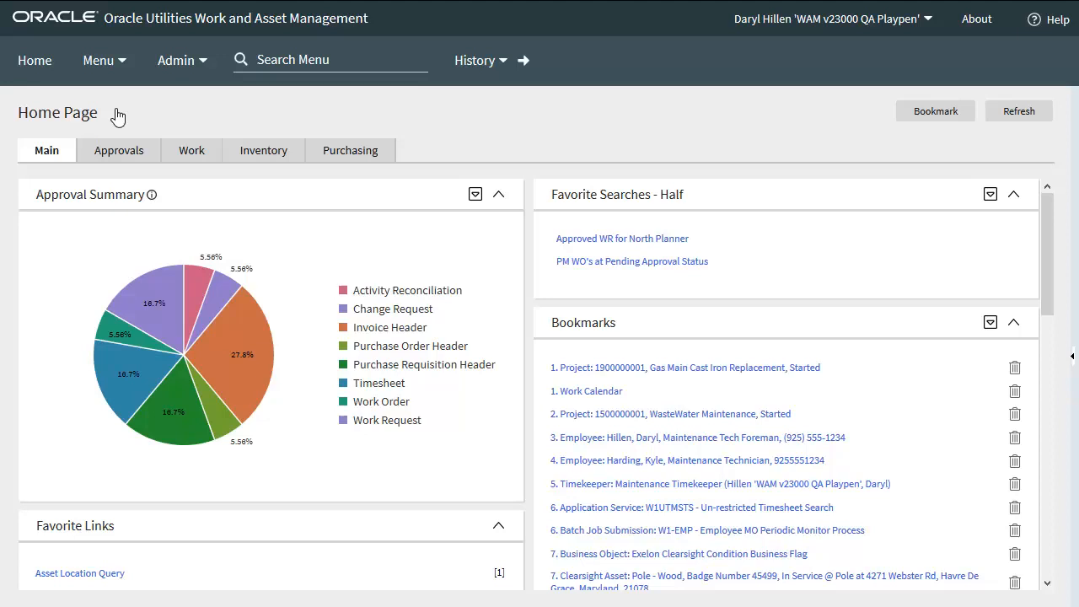
pyautogui.moveTo(419, 105)
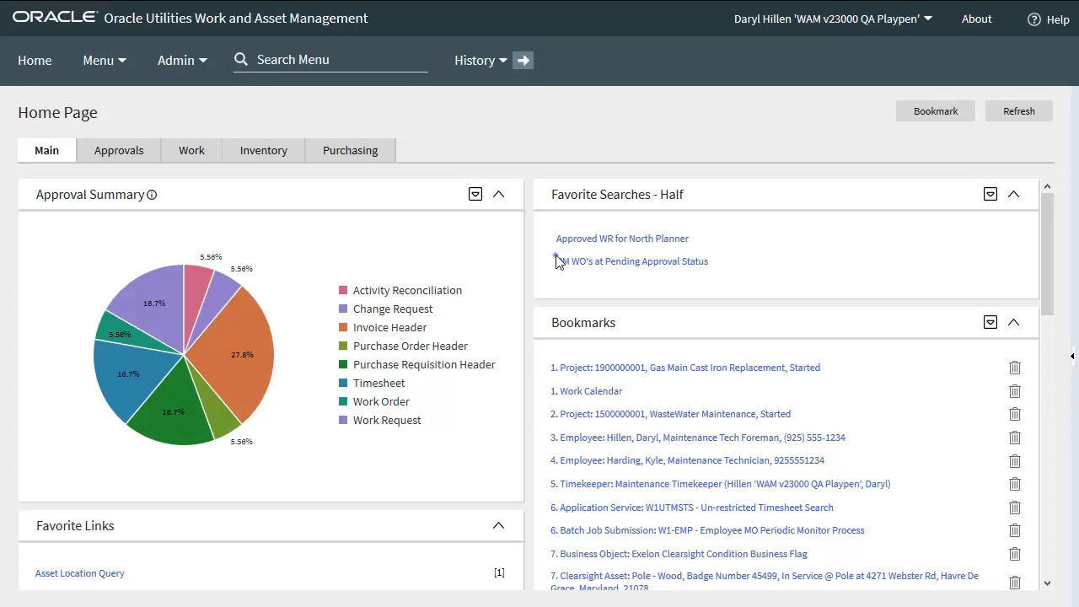
# Go forward to Work Calendar WD-USWK and scroll through its 2021 holiday rows
pyautogui.click(590, 392)
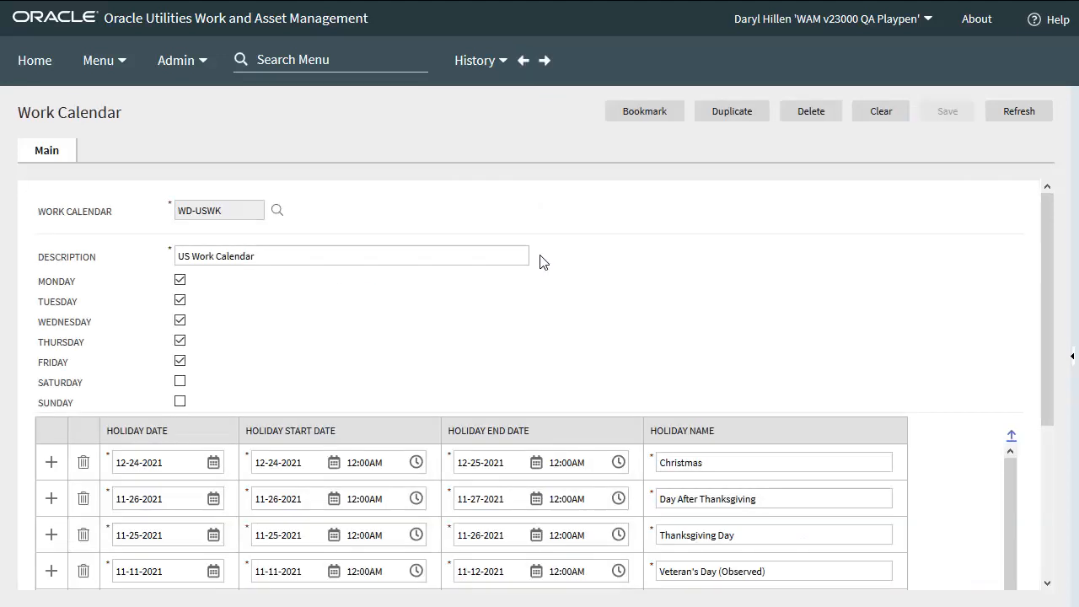
pyautogui.moveTo(203, 285)
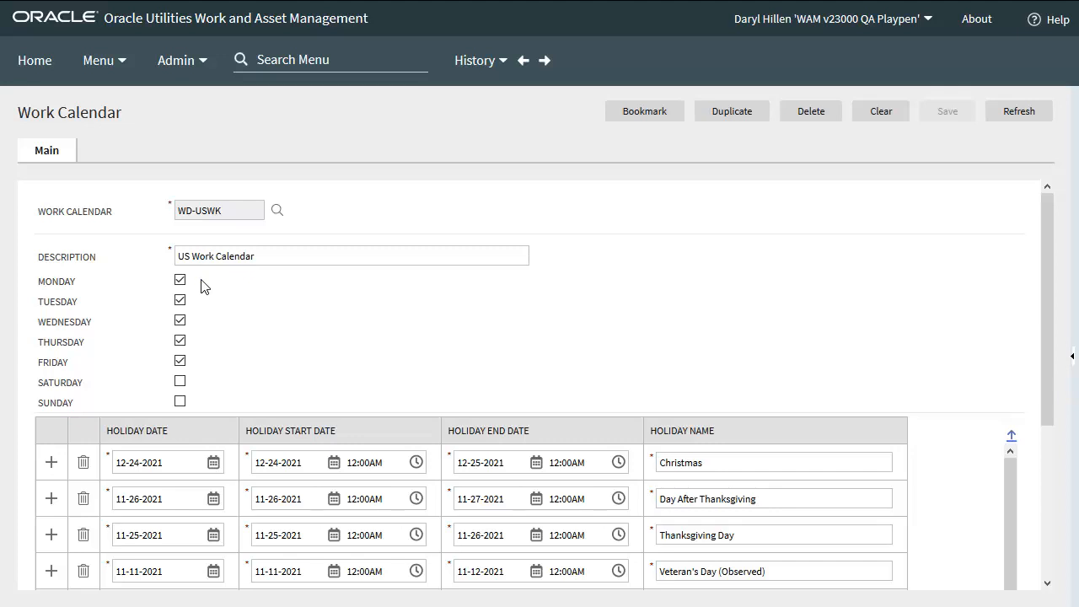
pyautogui.moveTo(204, 327)
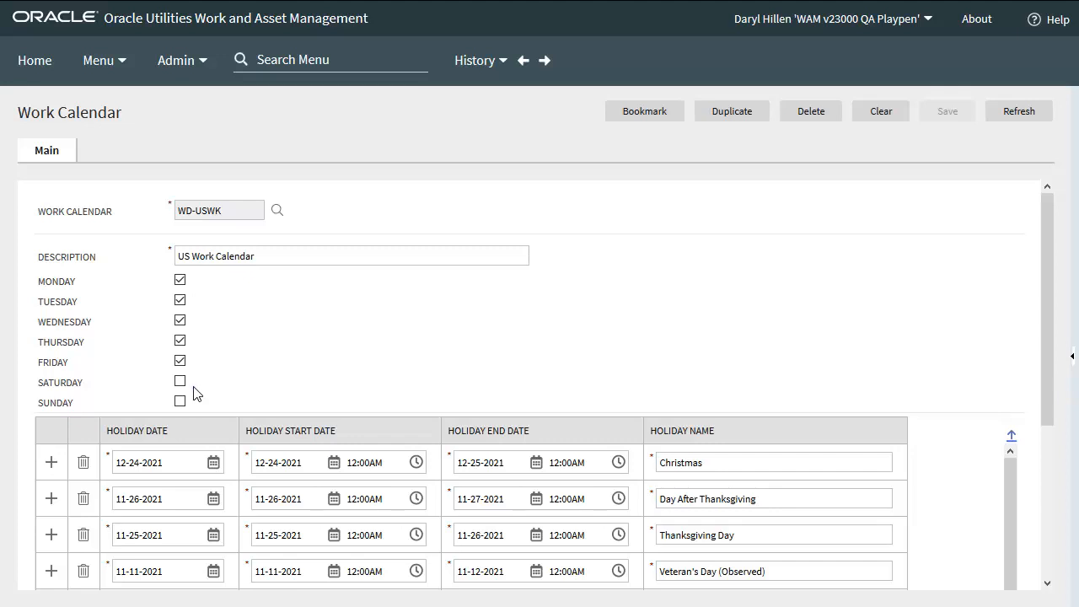
pyautogui.moveTo(1005, 388)
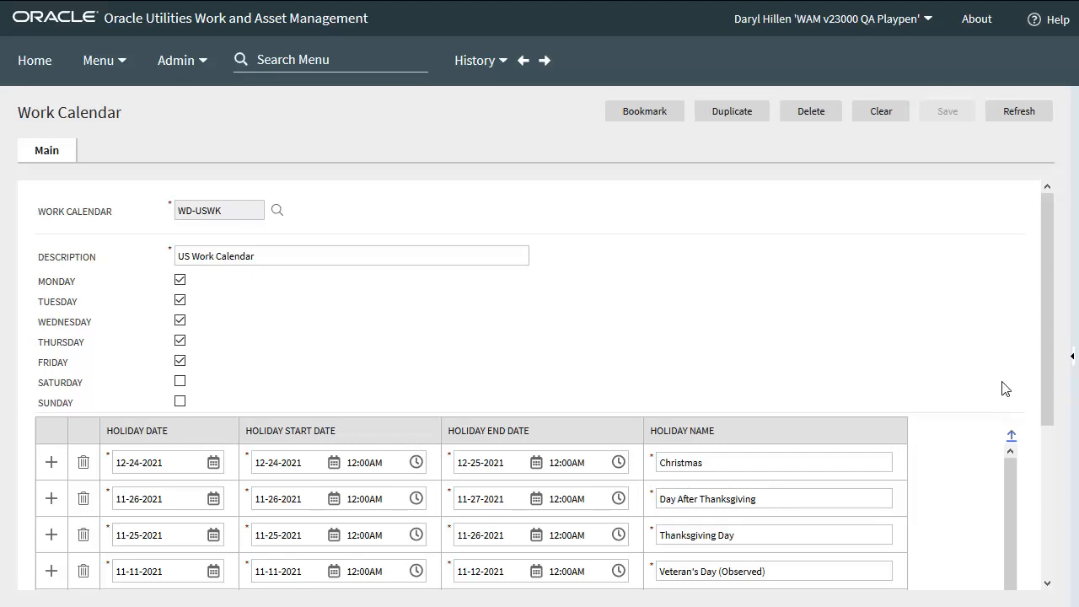
pyautogui.scroll(-3)
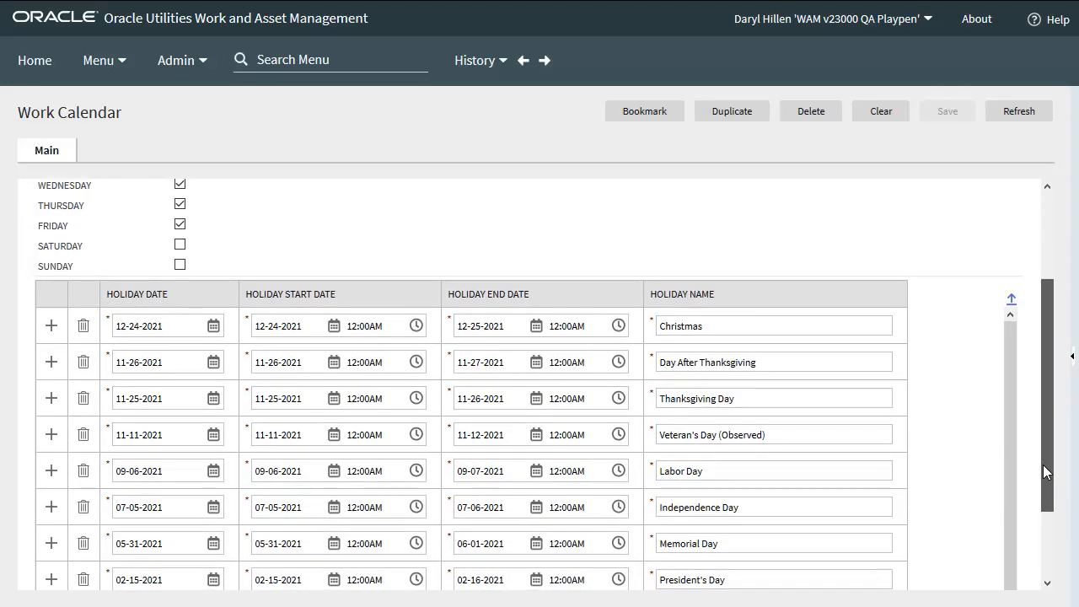
pyautogui.scroll(-3)
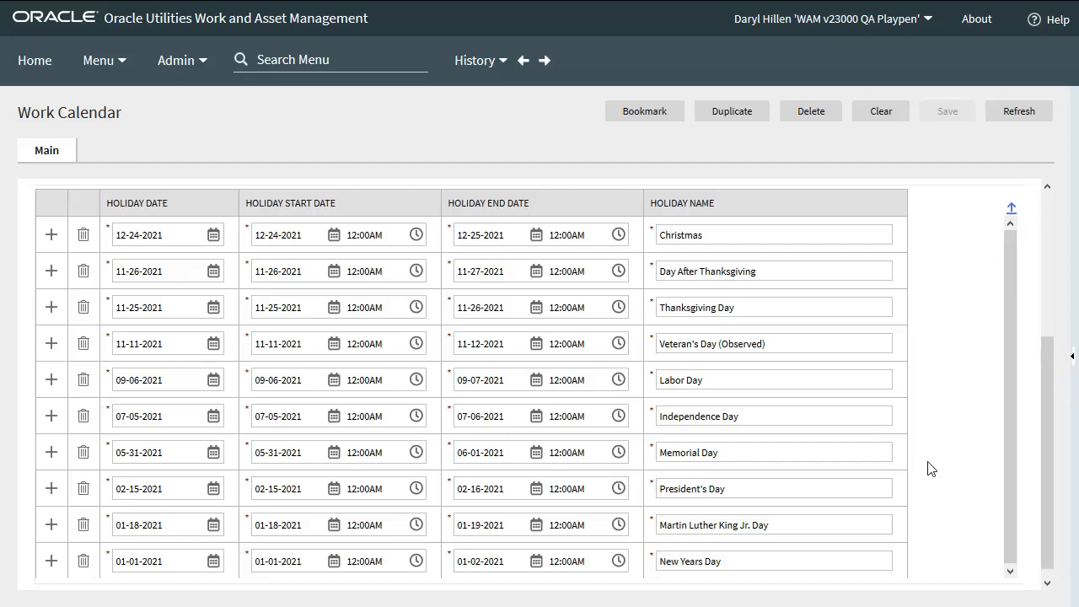
pyautogui.moveTo(931, 394)
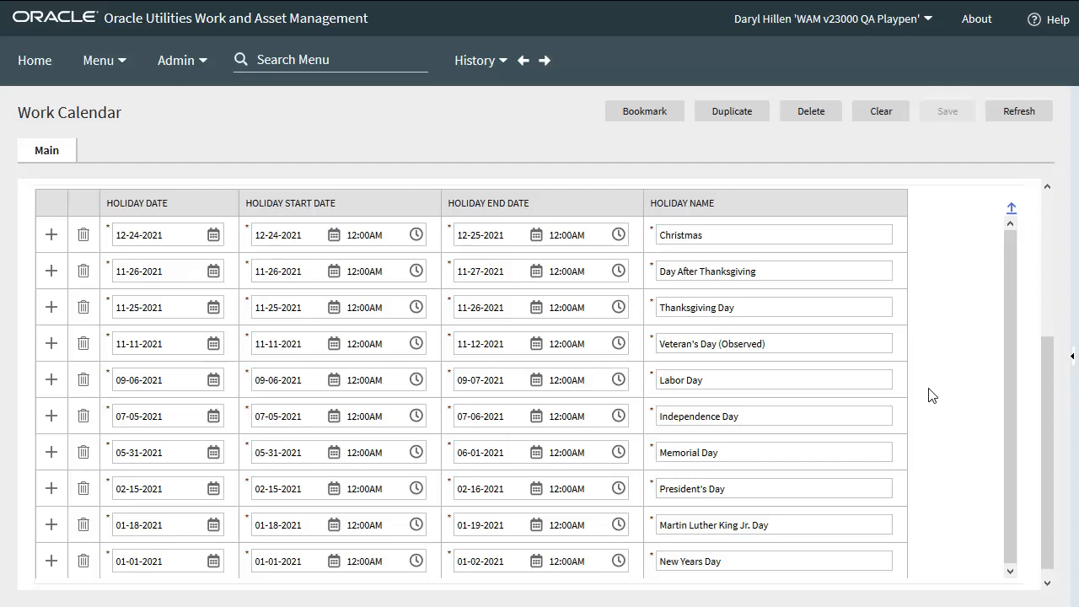
pyautogui.moveTo(928, 246)
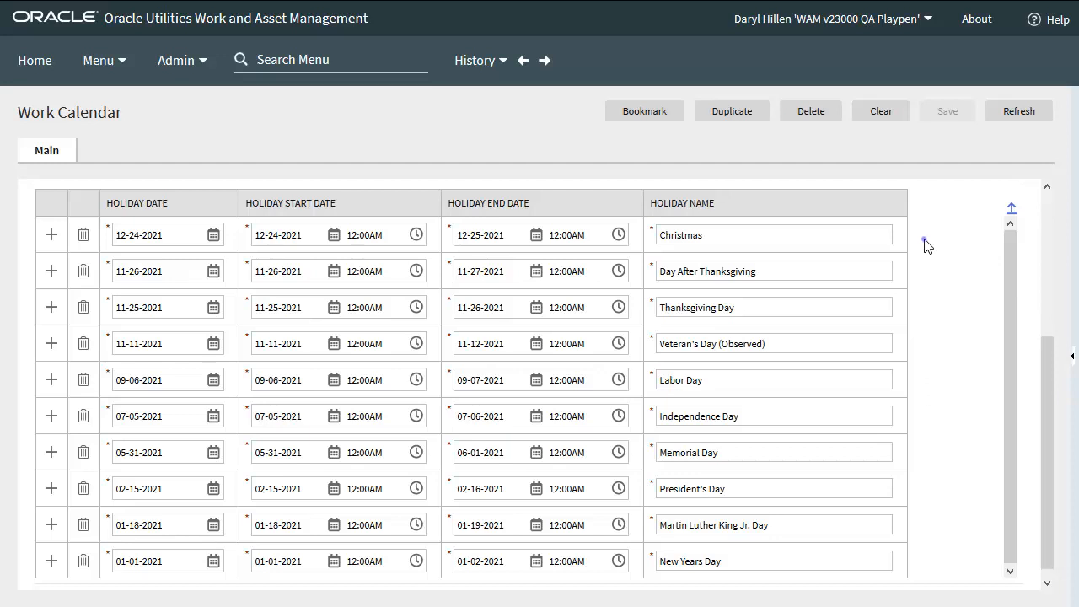
pyautogui.moveTo(621, 191)
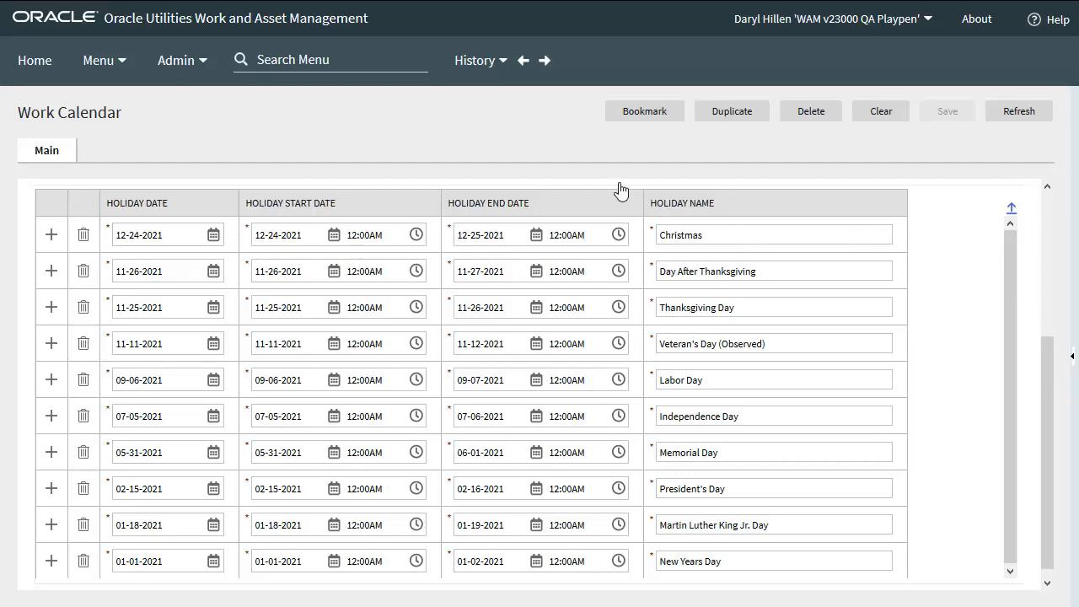
# Go forward to the Maintenance Tech Foreman employee record and scroll to the February 2021 calendar
pyautogui.click(545, 61)
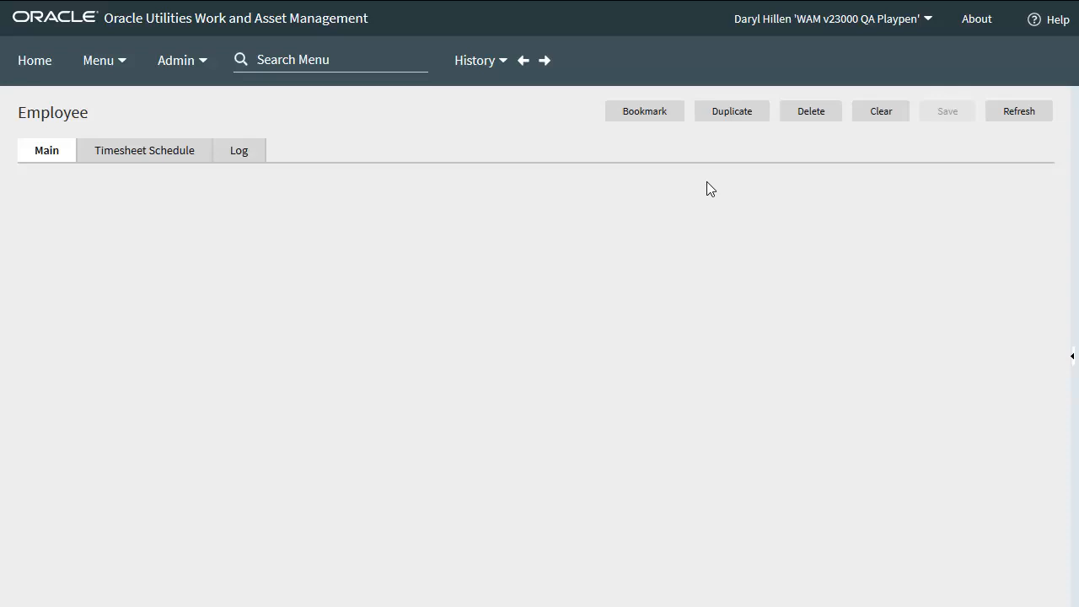
pyautogui.moveTo(454, 271)
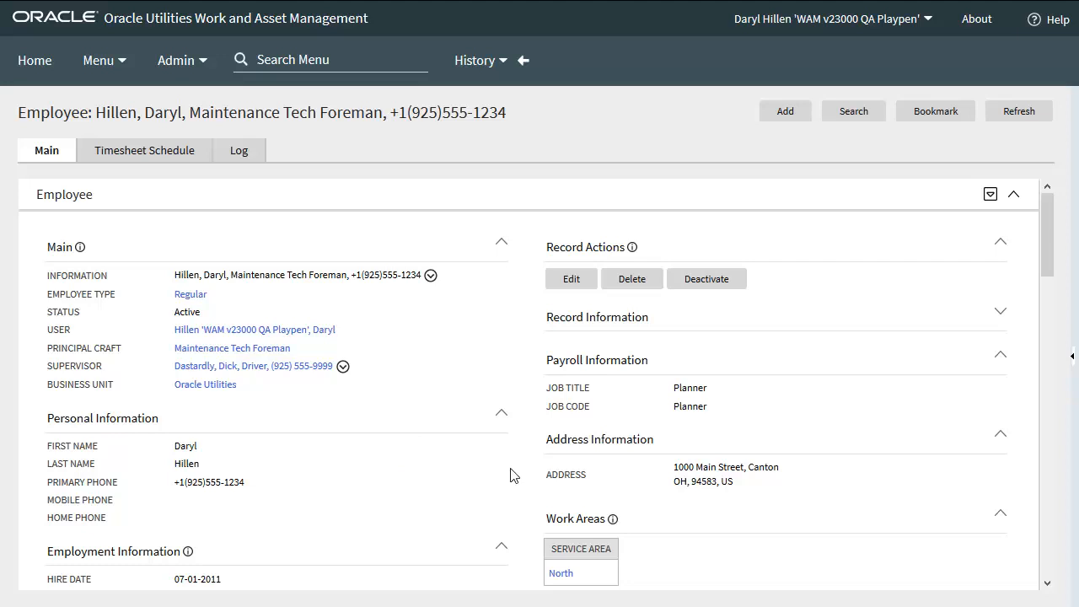
pyautogui.moveTo(800, 408)
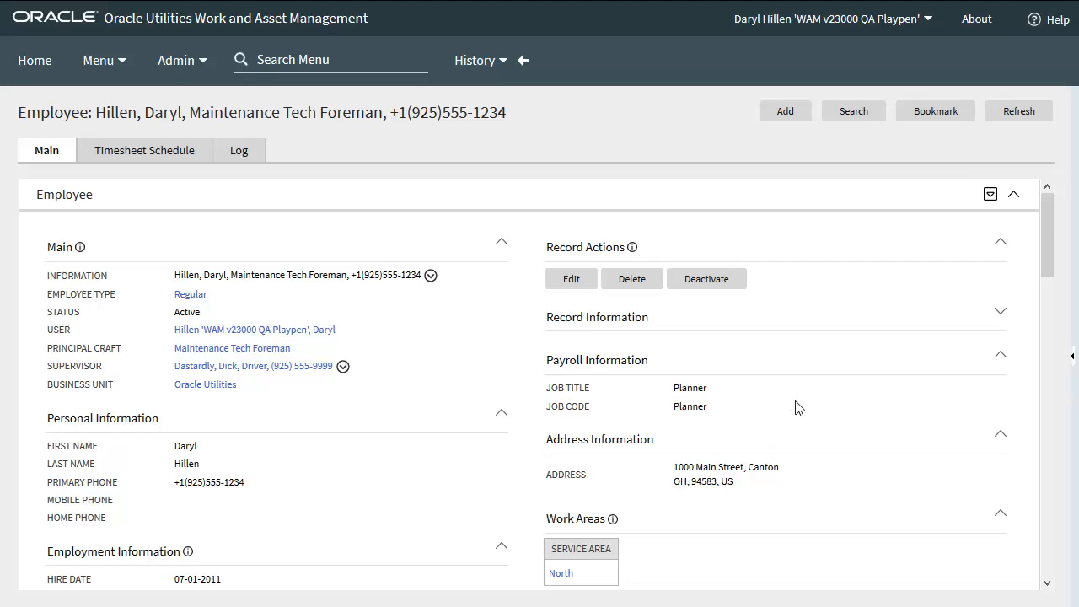
pyautogui.moveTo(1049, 253)
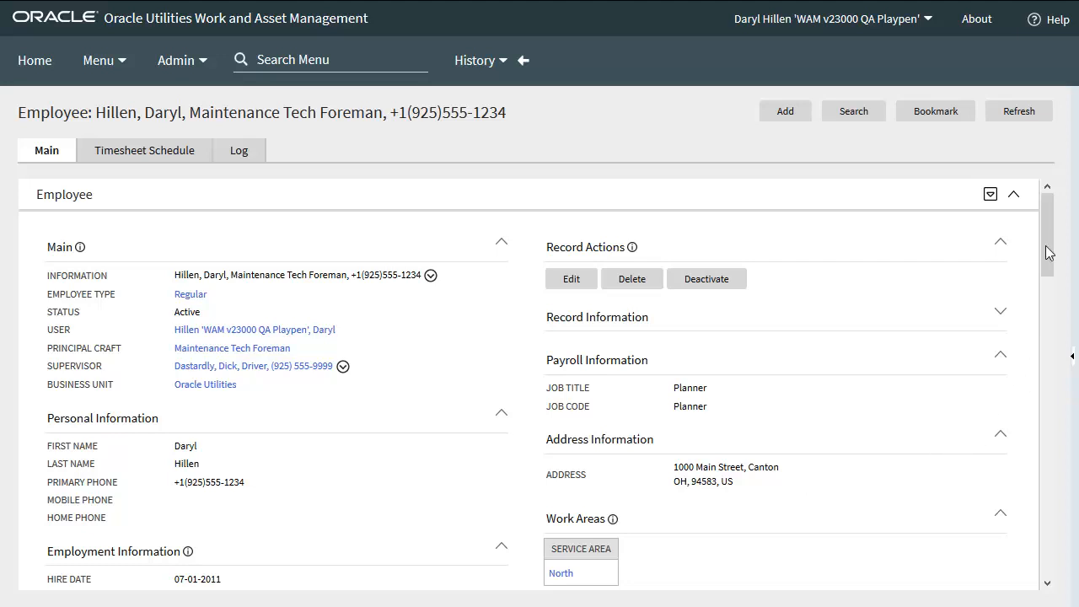
pyautogui.scroll(-3)
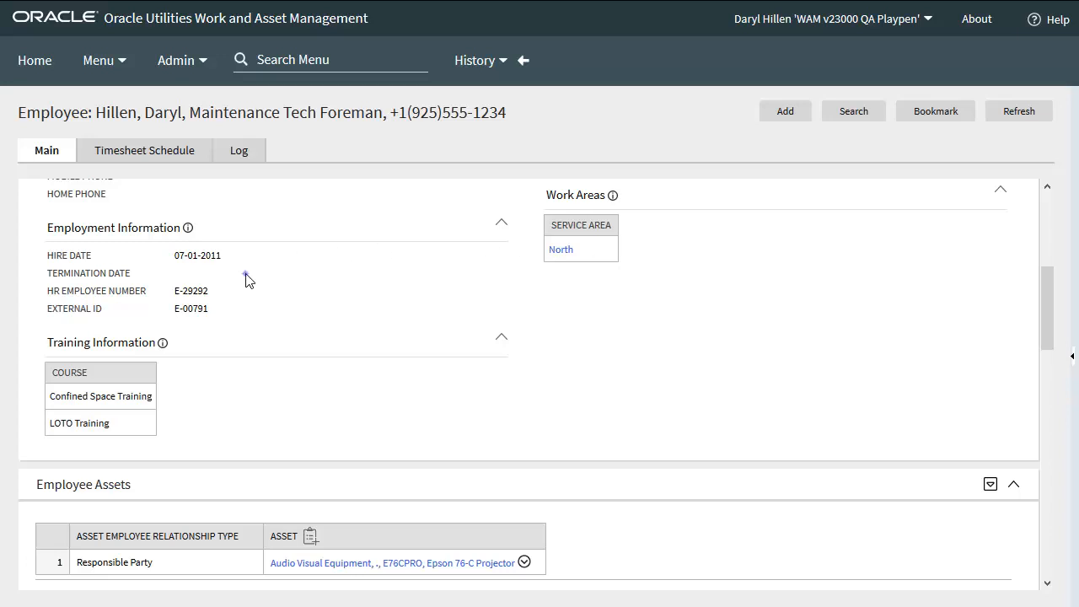
pyautogui.moveTo(335, 411)
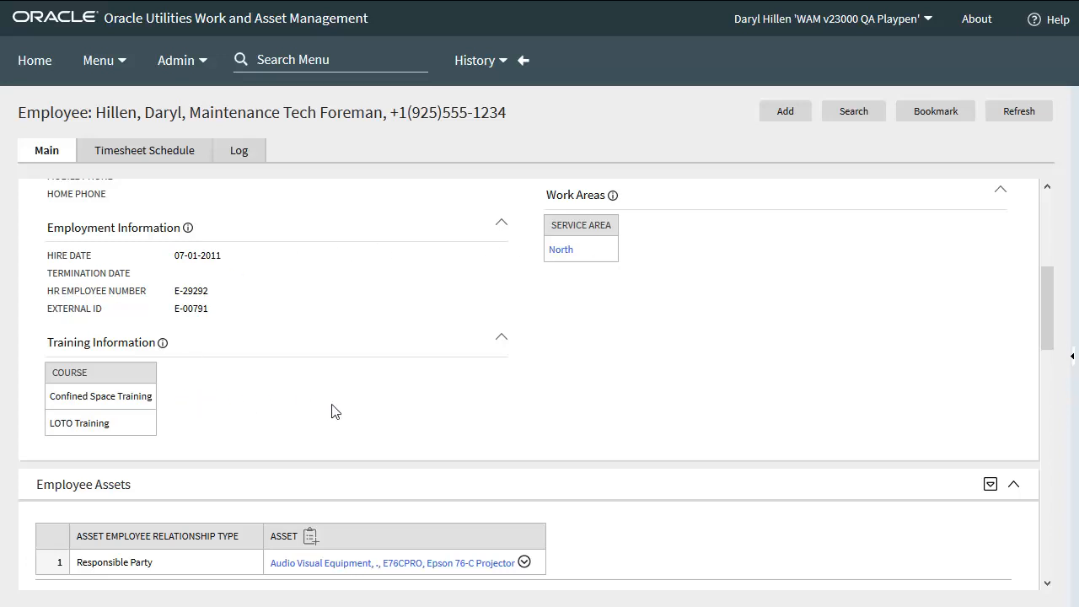
pyautogui.moveTo(565, 564)
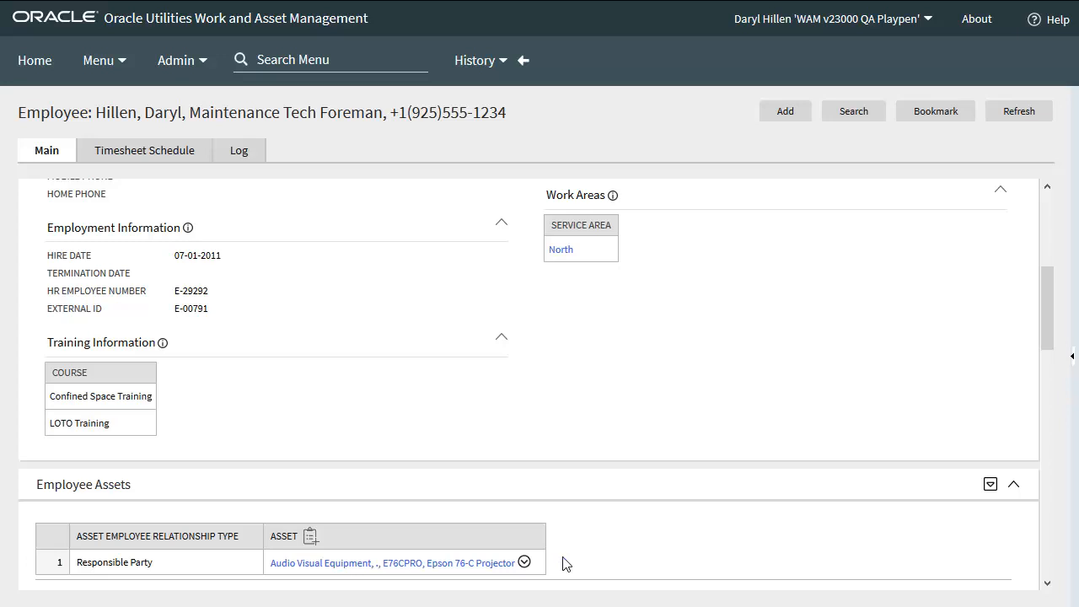
pyautogui.moveTo(1023, 415)
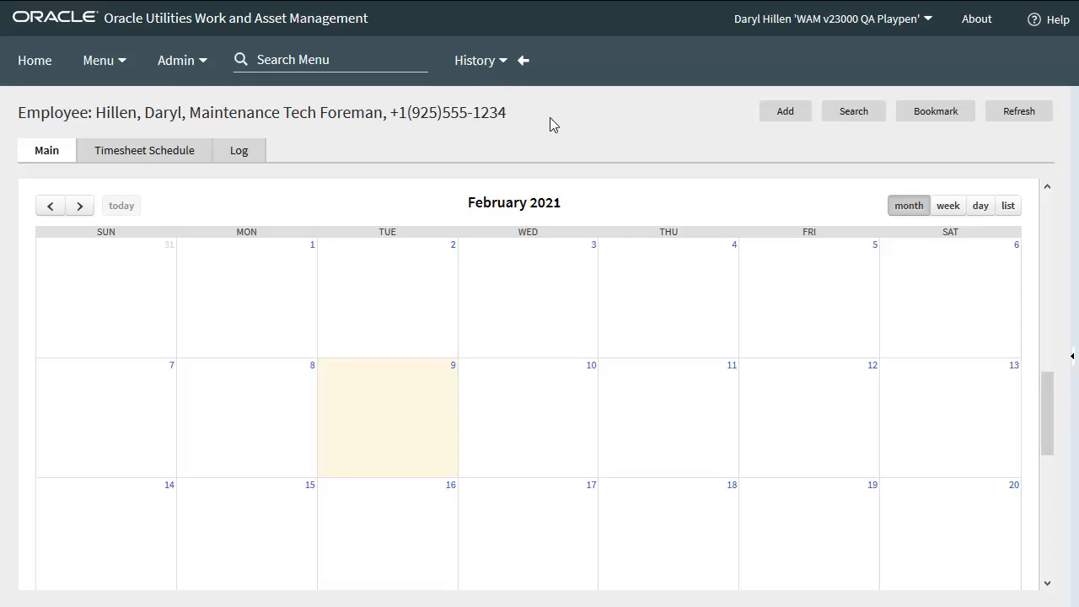
pyautogui.moveTo(589, 213)
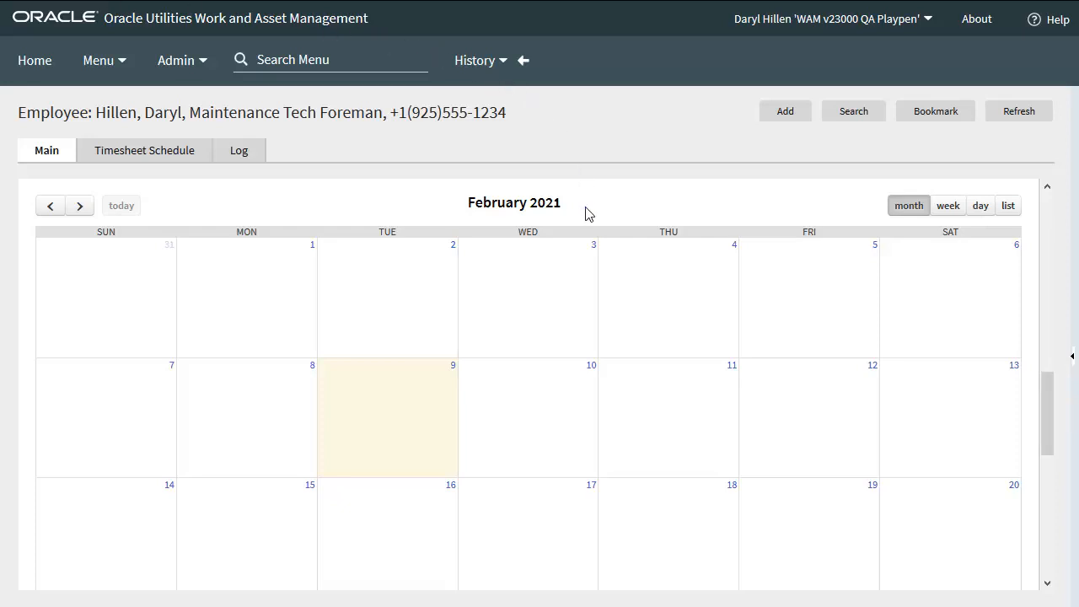
pyautogui.moveTo(145, 150)
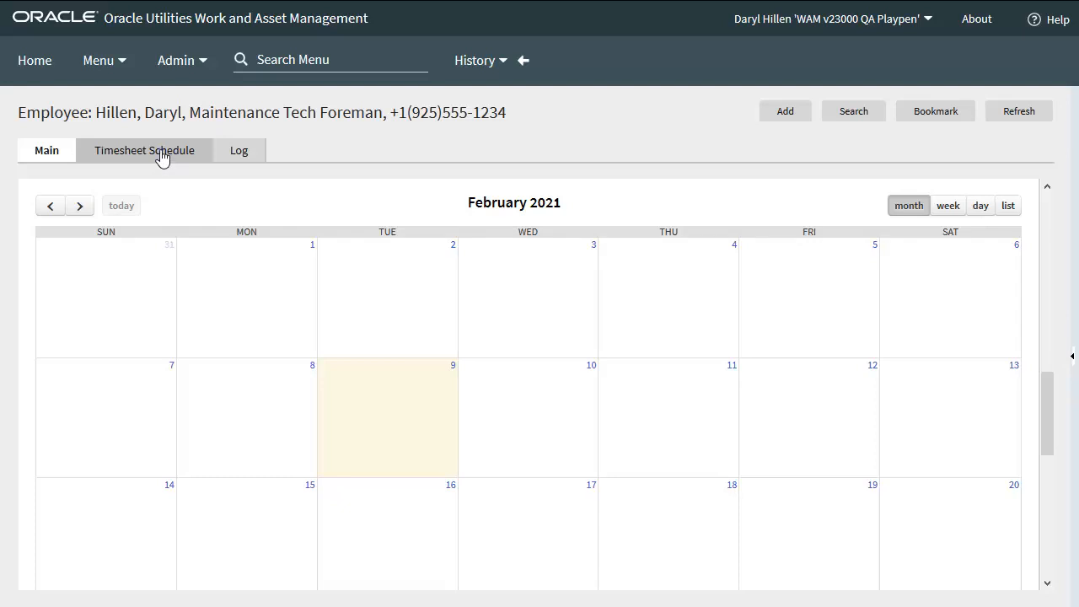
# Edit the timesheet schedule, enable automatic timesheet creation and choose US Work Calendar
pyautogui.click(145, 150)
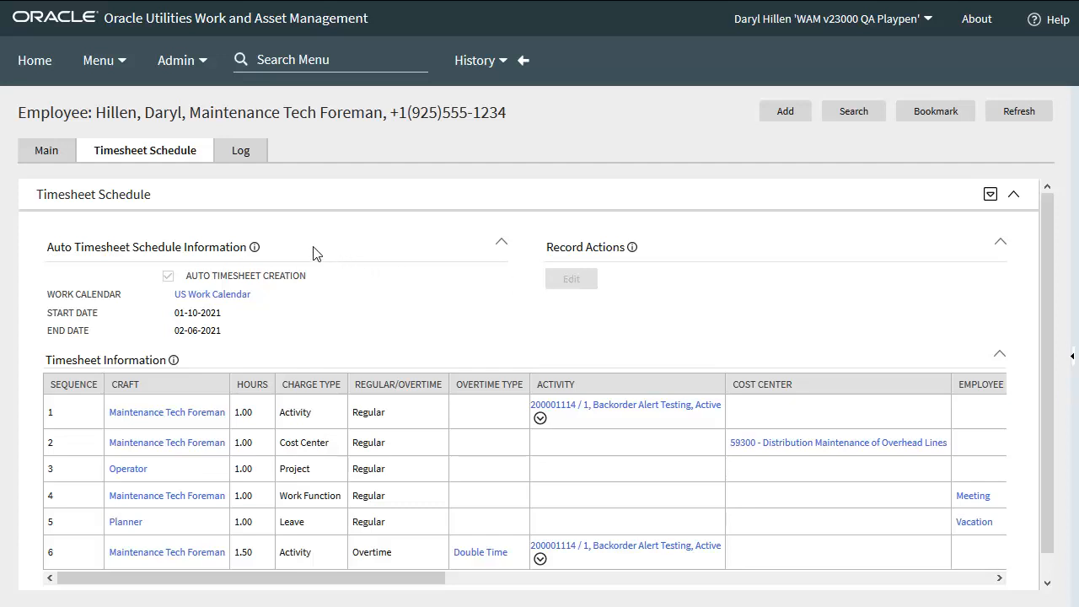
pyautogui.click(570, 278)
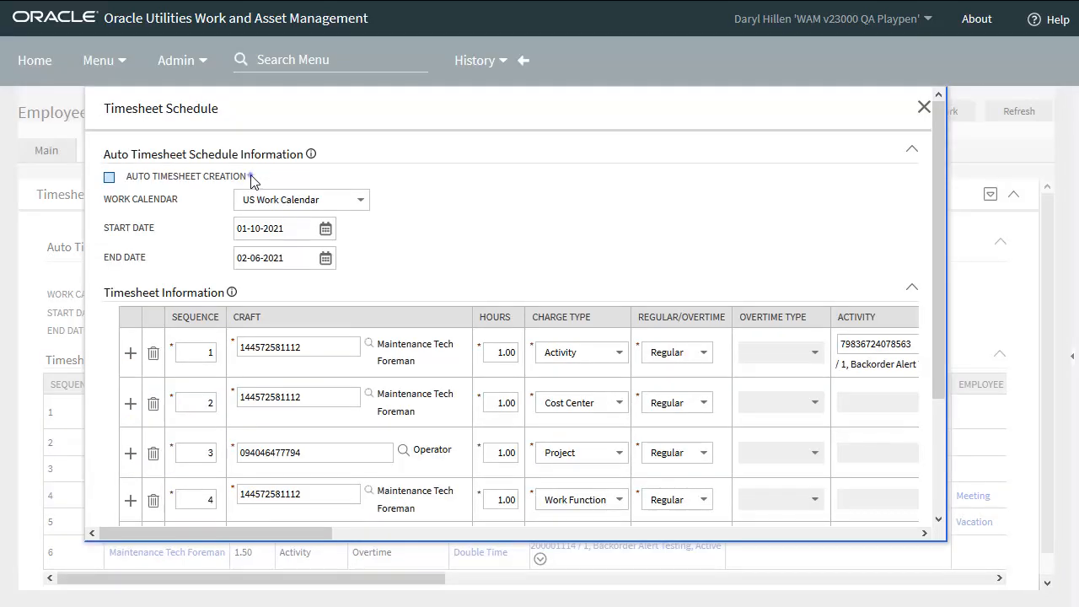
pyautogui.click(108, 177)
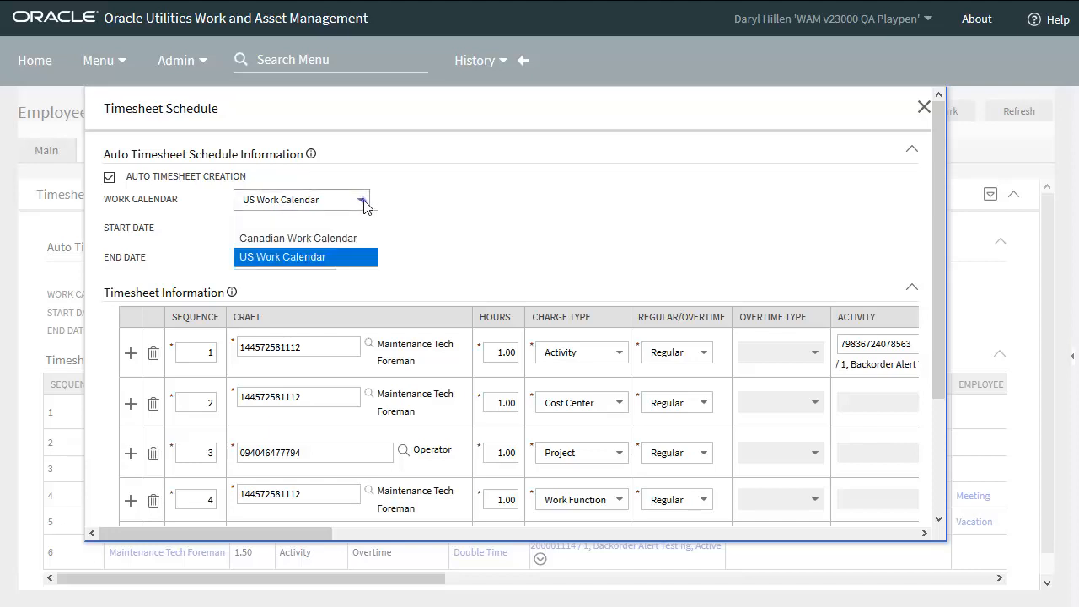
pyautogui.click(283, 257)
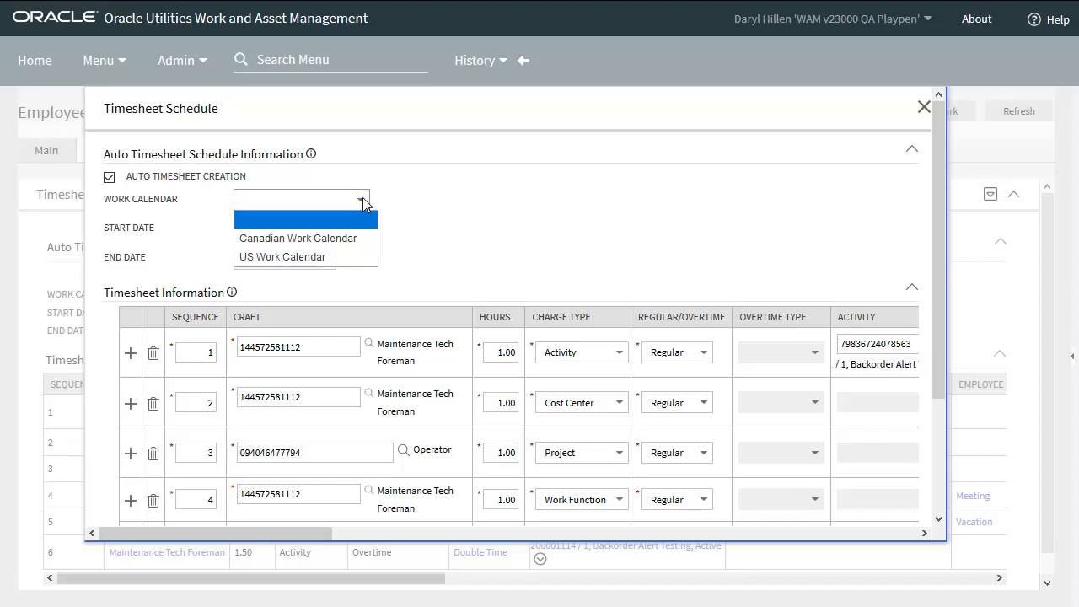
pyautogui.moveTo(339, 229)
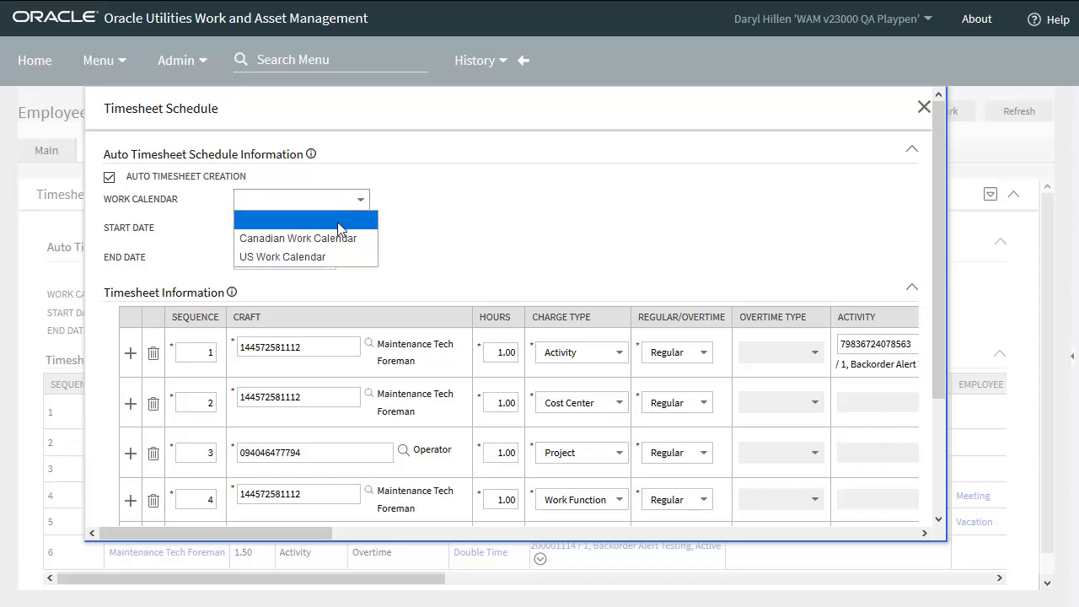
pyautogui.click(283, 256)
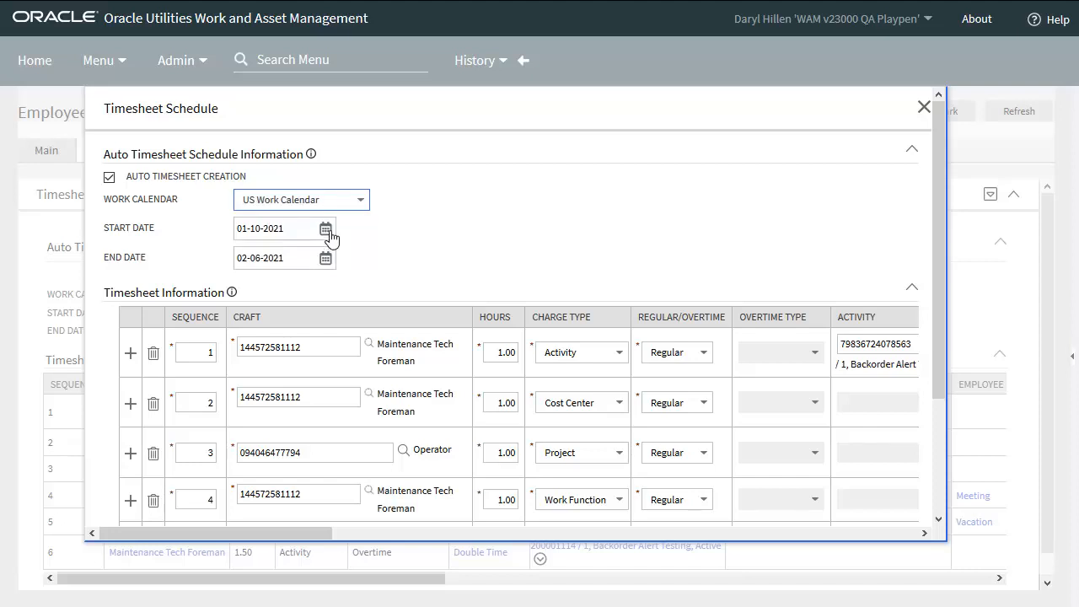
pyautogui.moveTo(327, 229)
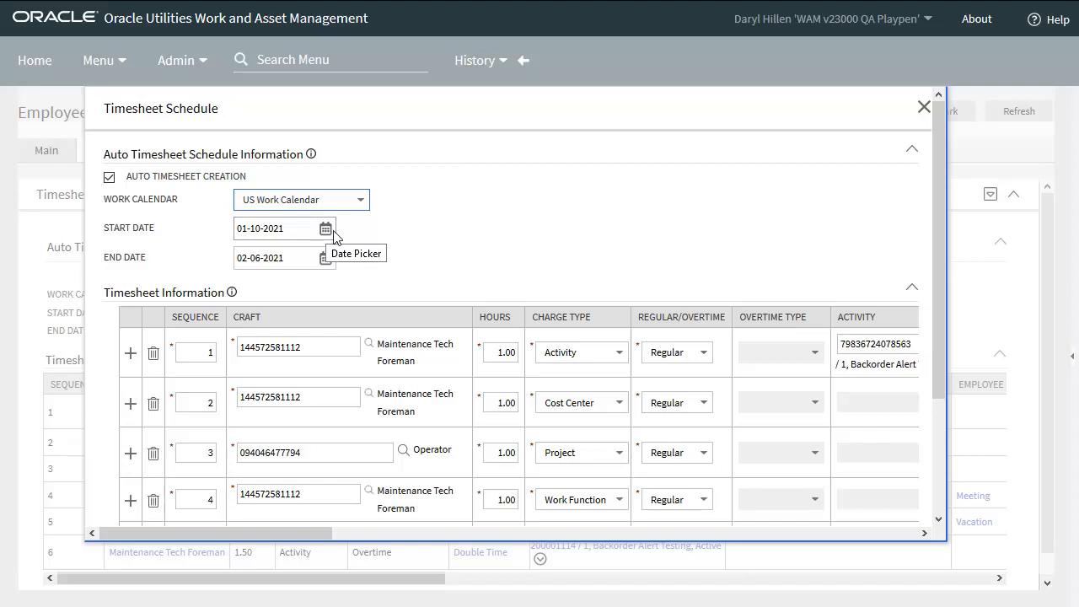
pyautogui.moveTo(402, 268)
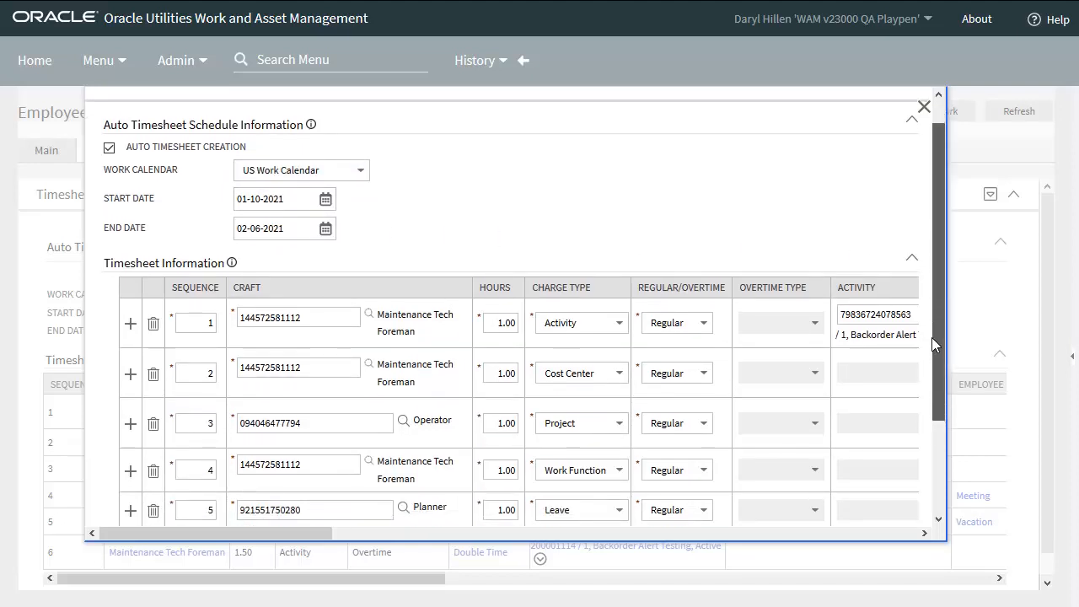
# Enter 0.5 hours on timesheet line sequence 7
pyautogui.scroll(-3)
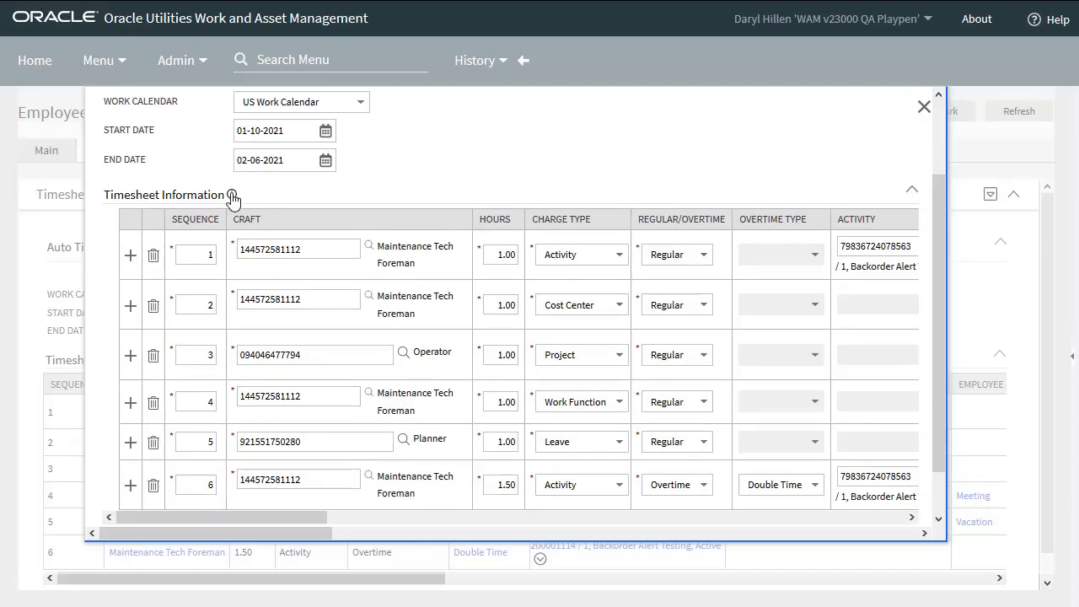
pyautogui.click(130, 472)
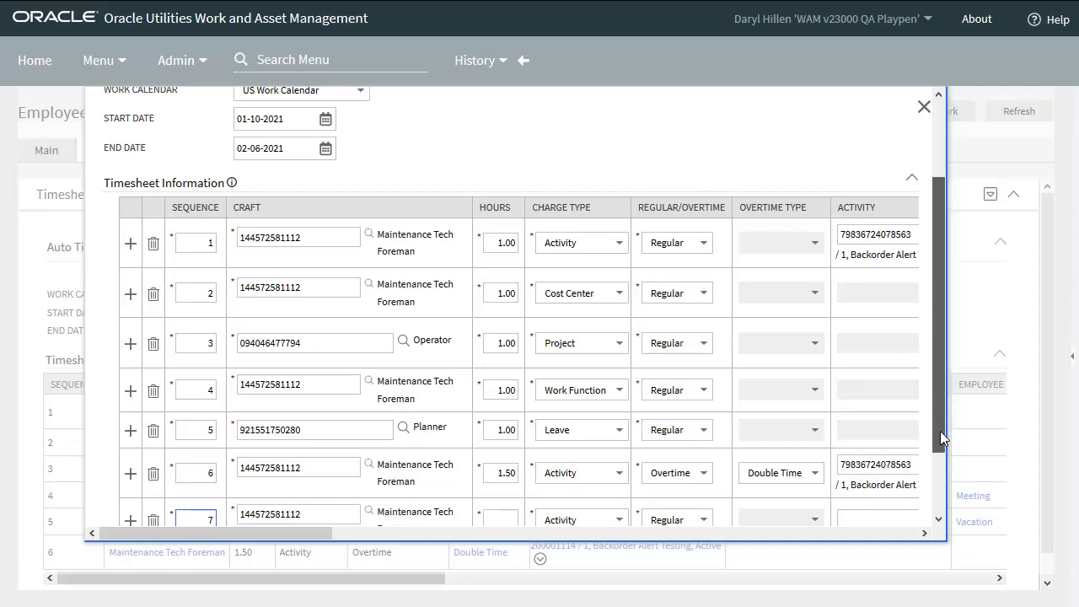
pyautogui.scroll(-3)
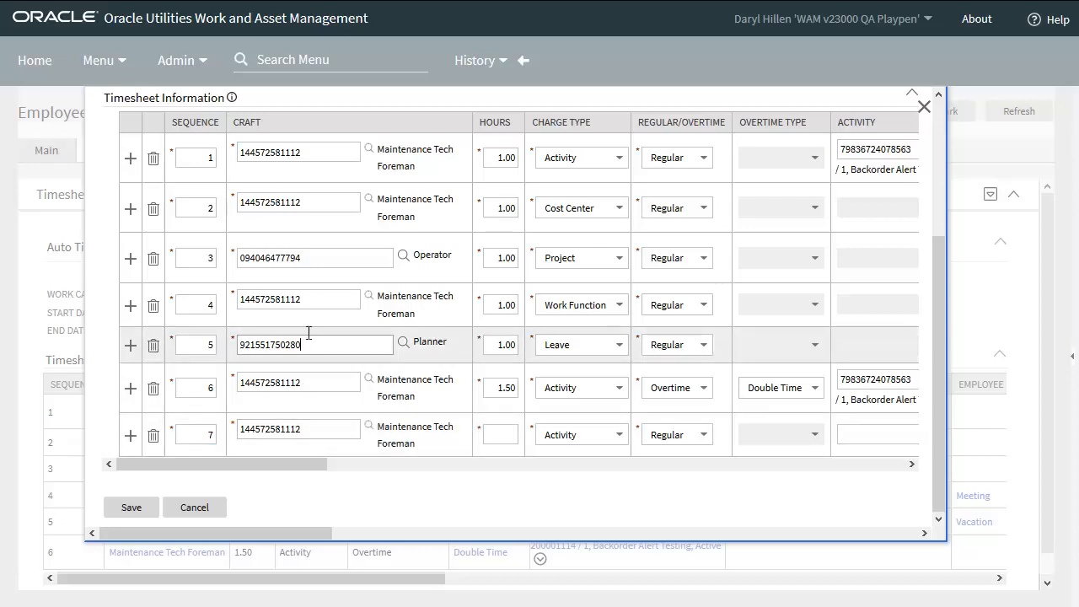
pyautogui.click(297, 429)
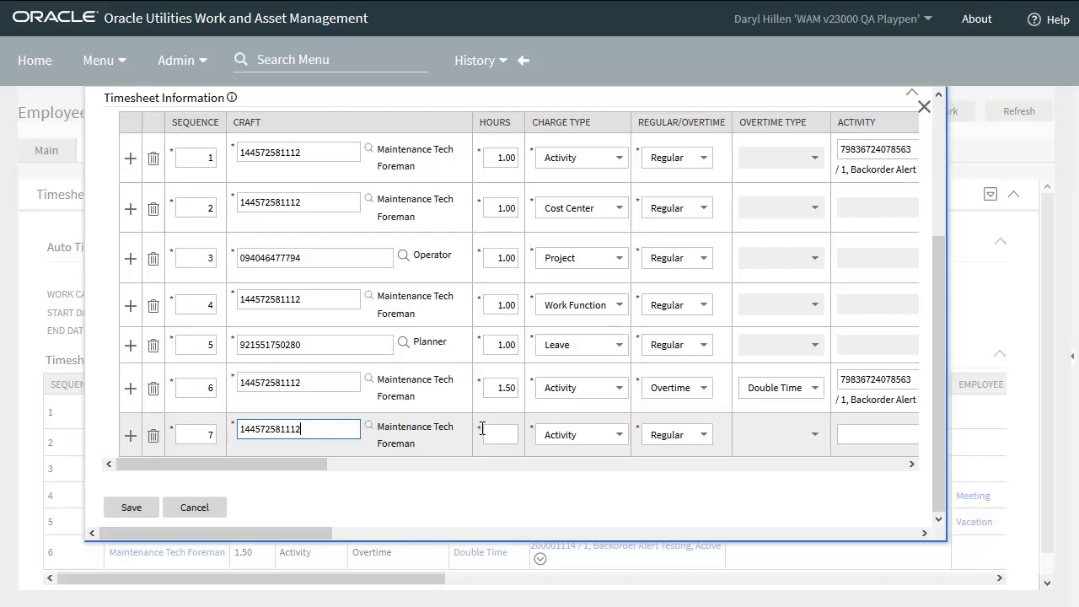
pyautogui.write('0.50')
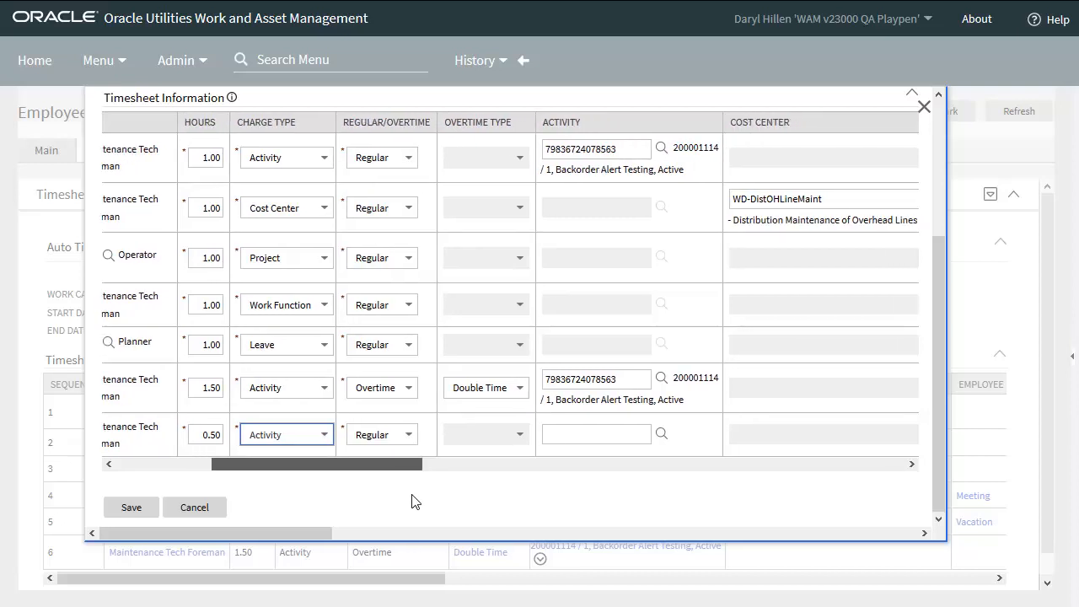
# Enter 200001114 as line 7's activity and search for that work order's activities
pyautogui.click(593, 433)
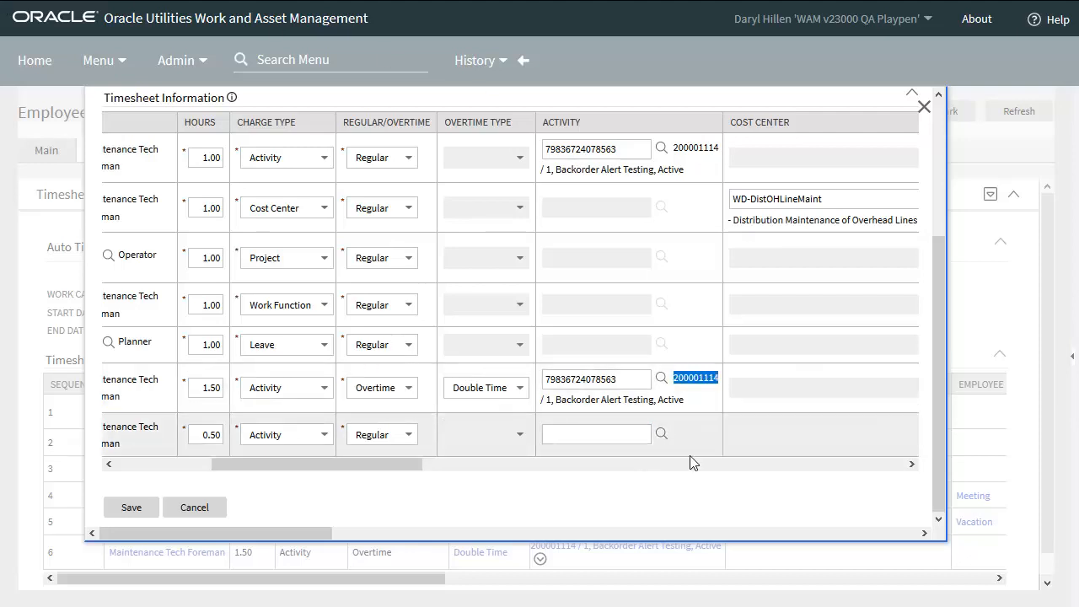
pyautogui.moveTo(691, 455)
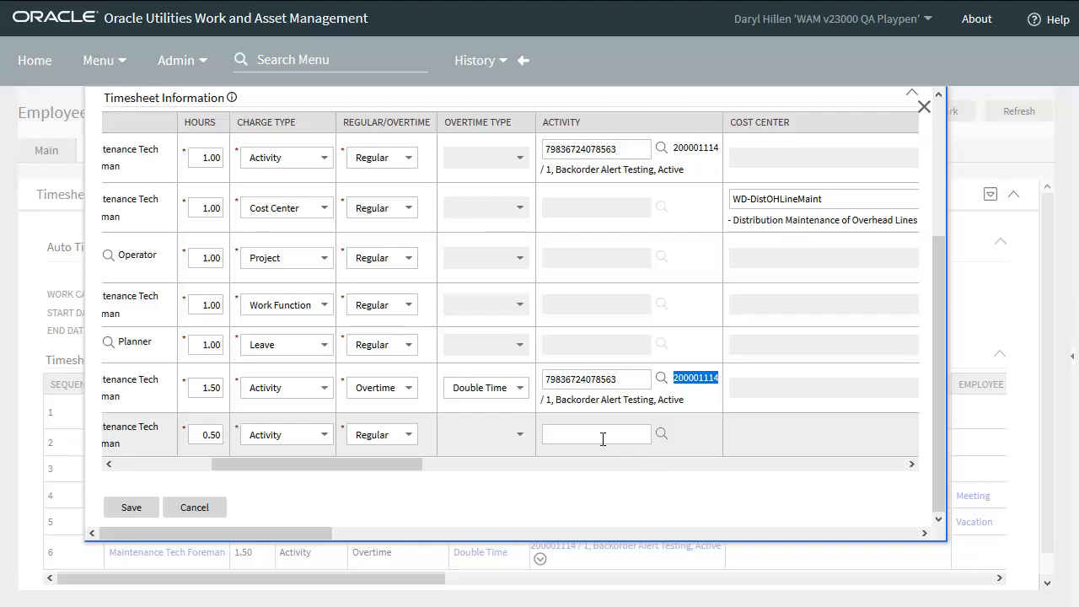
pyautogui.click(595, 433)
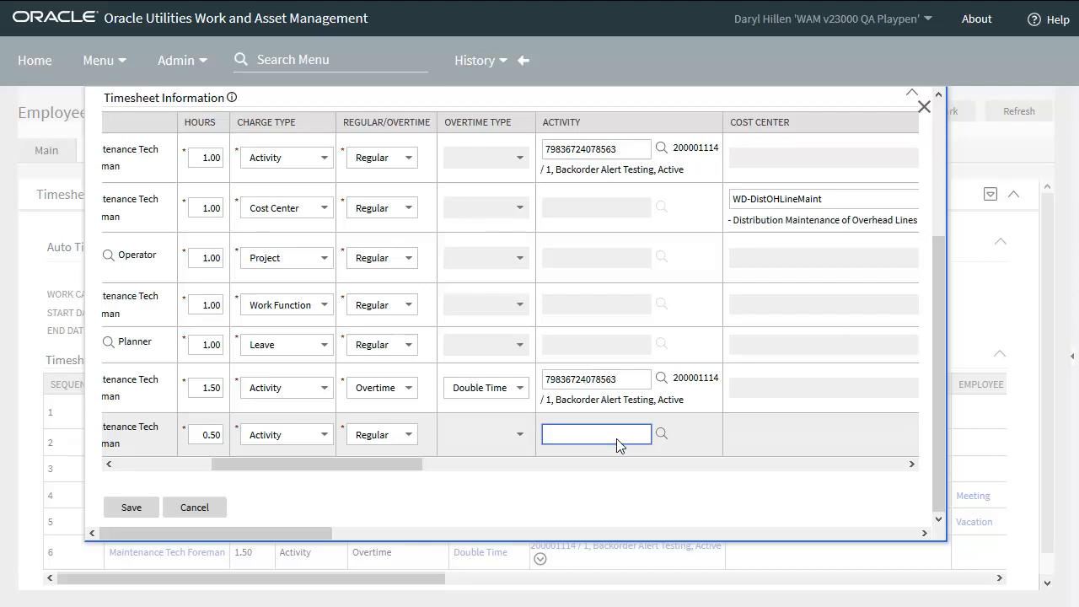
pyautogui.write('200001114')
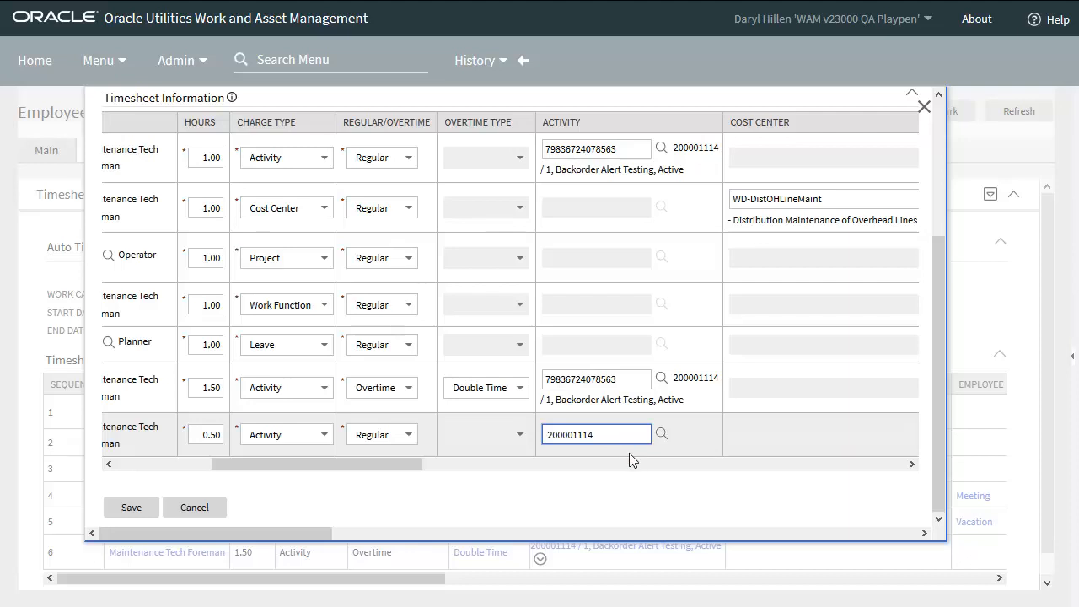
pyautogui.click(662, 434)
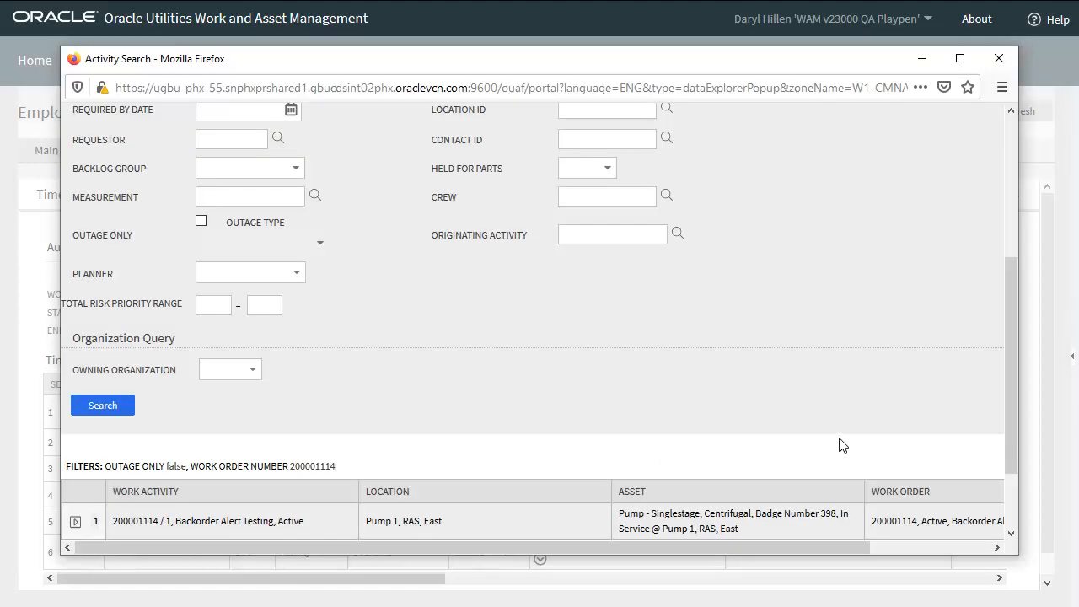
# Scroll the Activity Search results down to the Held For Parts activity
pyautogui.scroll(-3)
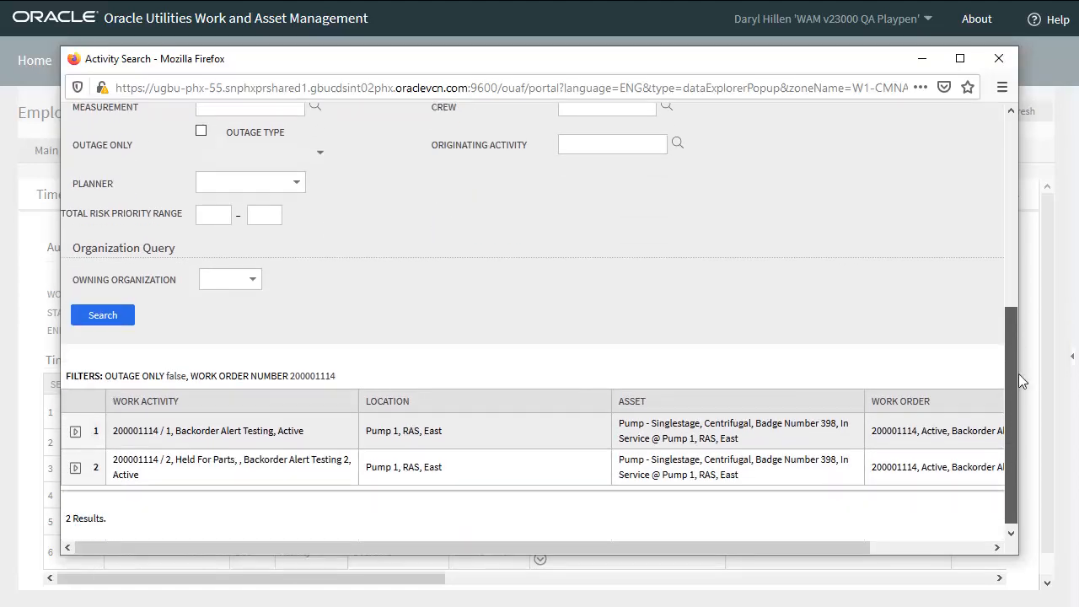
pyautogui.scroll(-3)
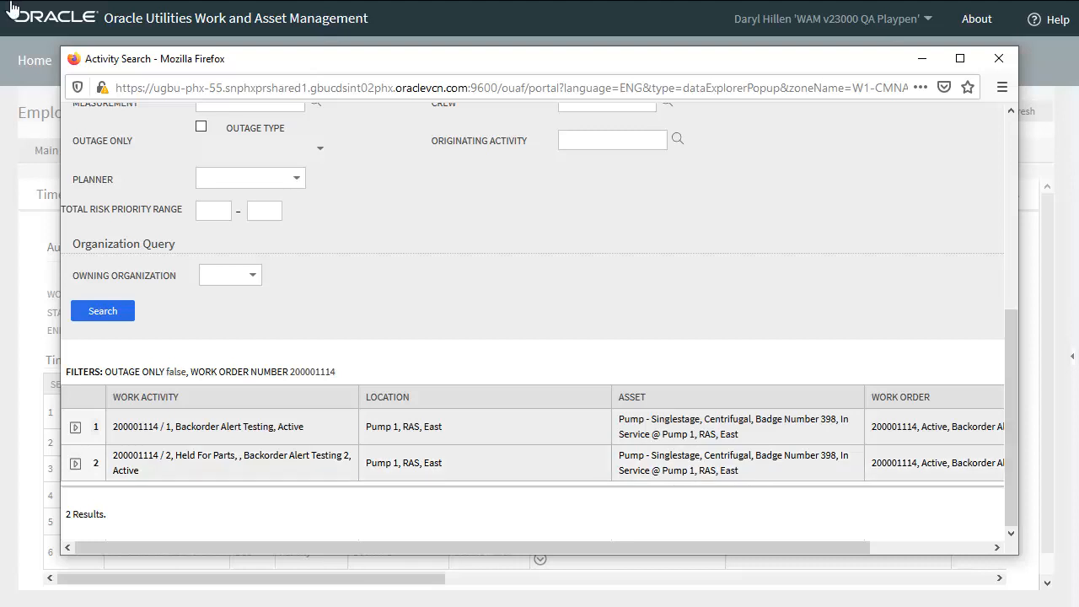
pyautogui.moveTo(264, 465)
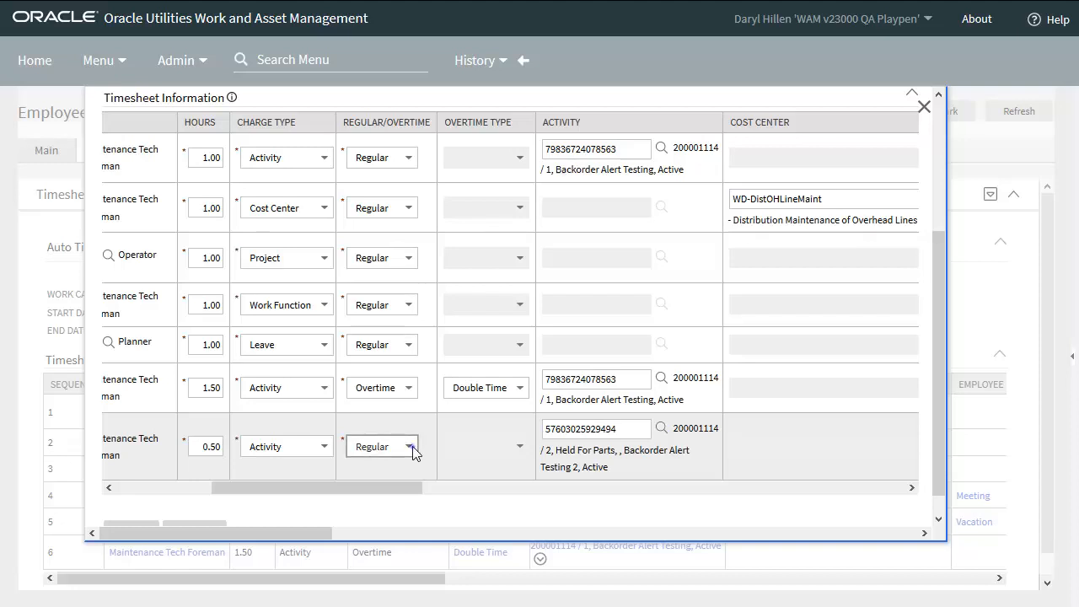
# Set line 7 to Overtime with overtime type Time Plus
pyautogui.click(408, 445)
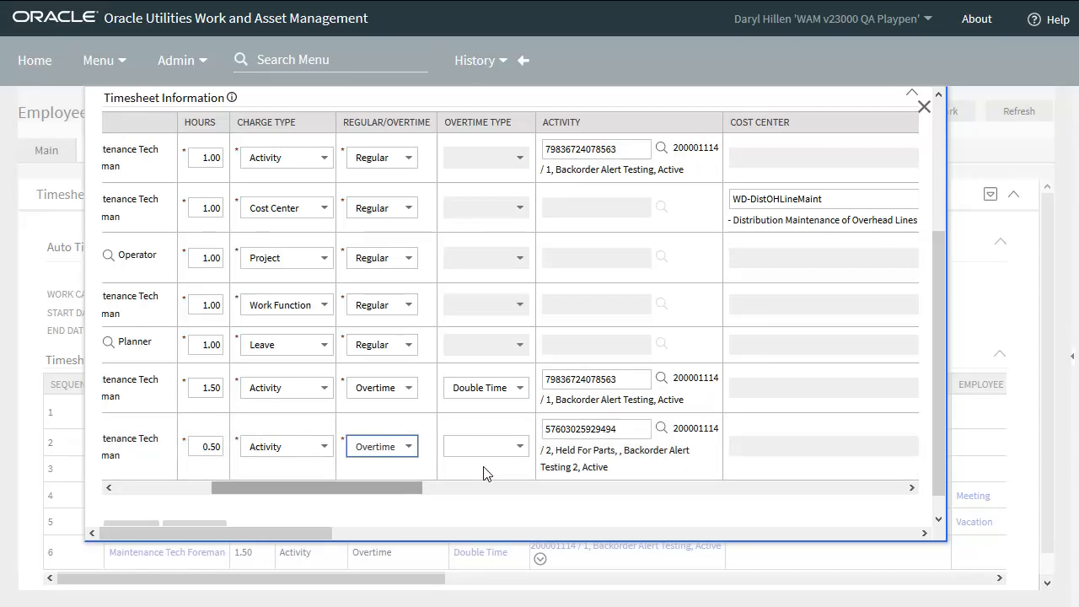
pyautogui.click(519, 445)
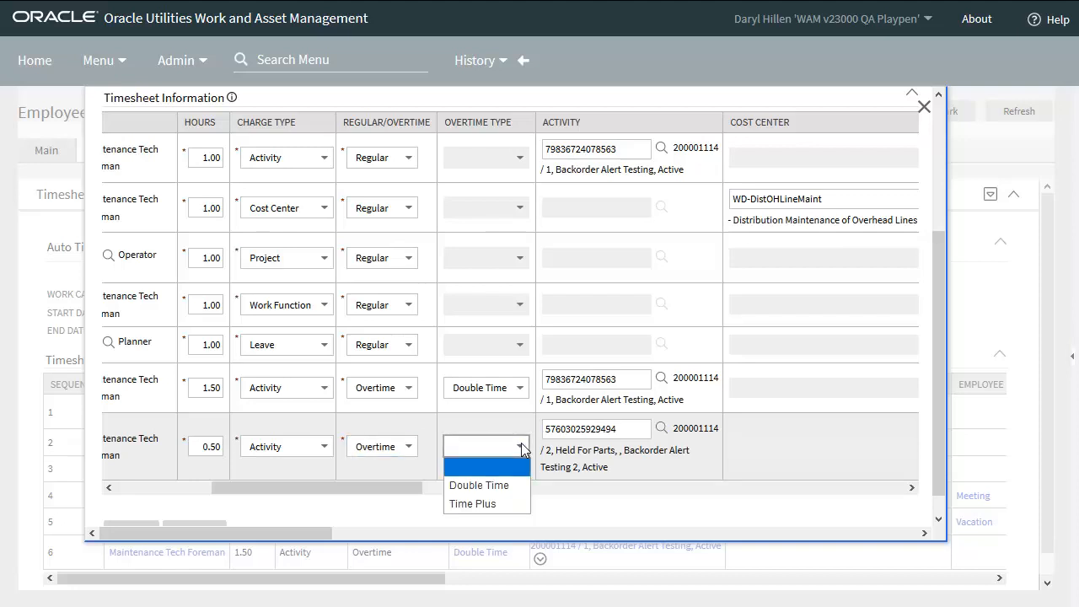
pyautogui.moveTo(496, 503)
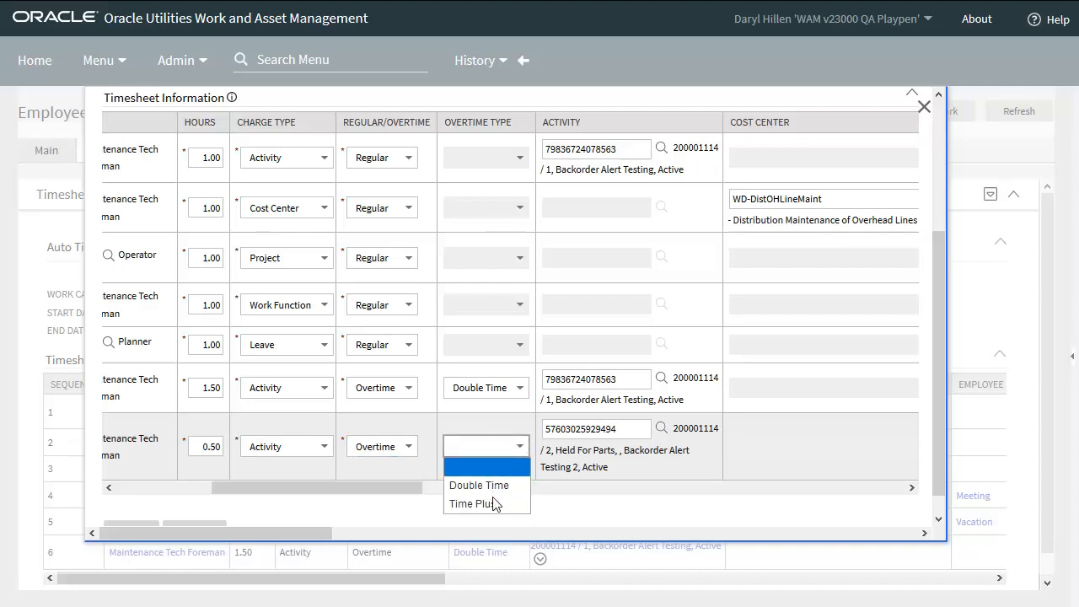
pyautogui.click(475, 503)
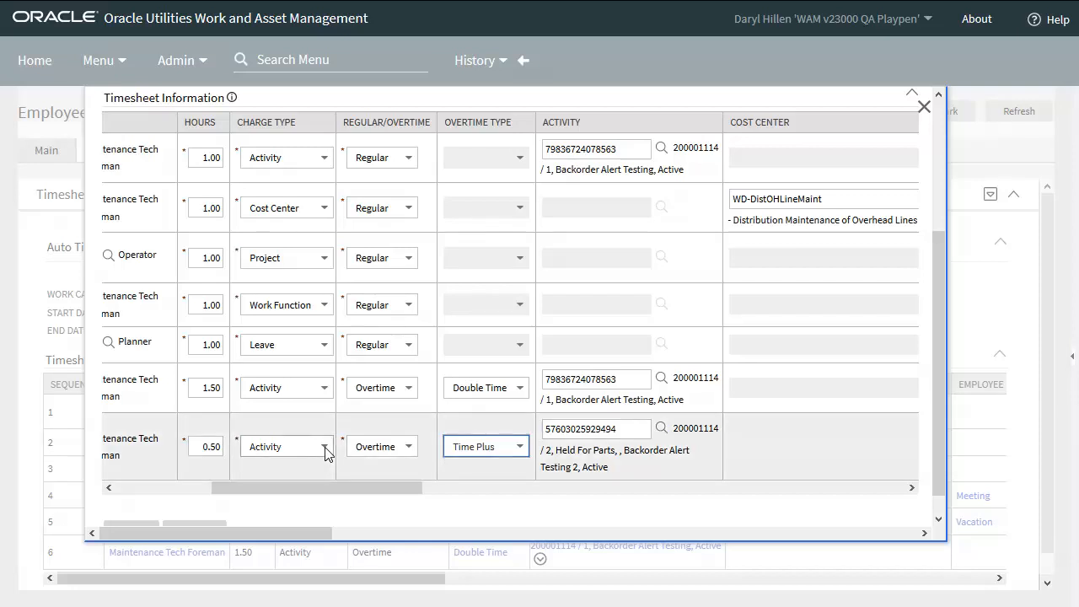
pyautogui.click(322, 445)
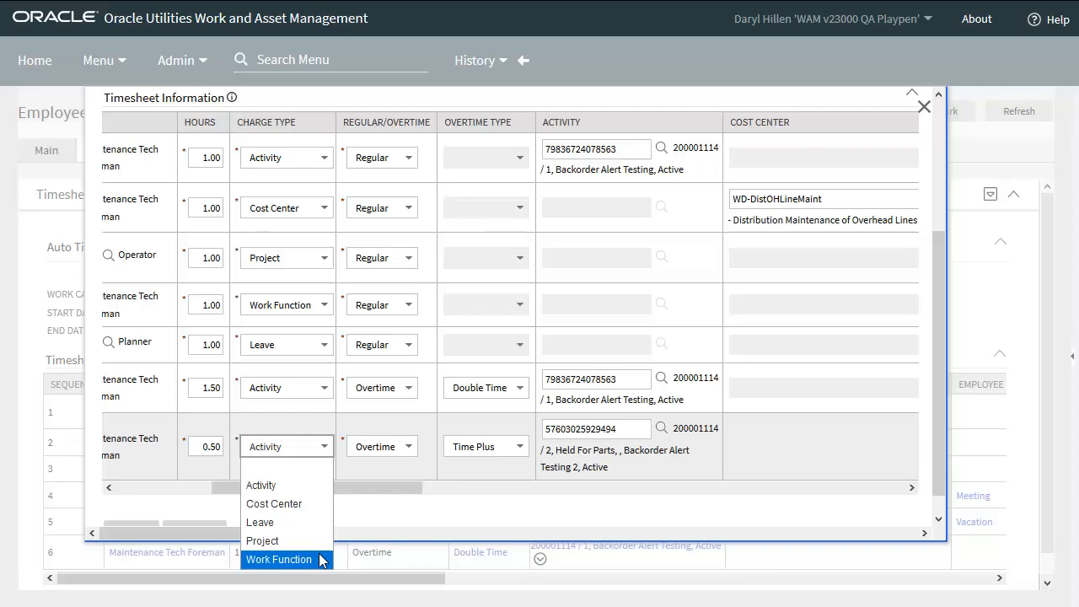
pyautogui.click(260, 486)
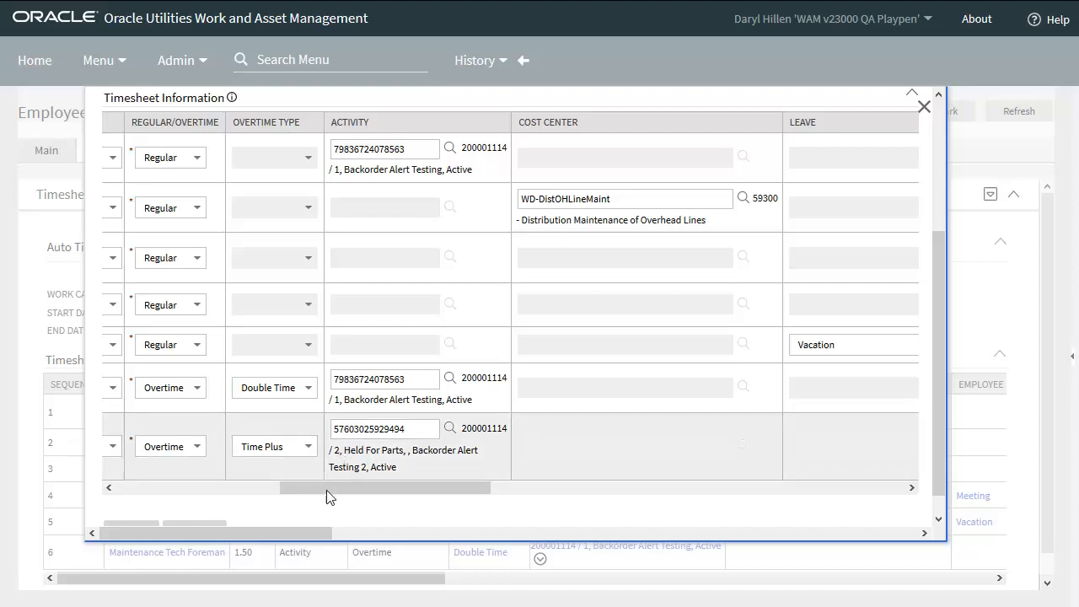
pyautogui.moveTo(329, 487); pyautogui.dragTo(486, 487)
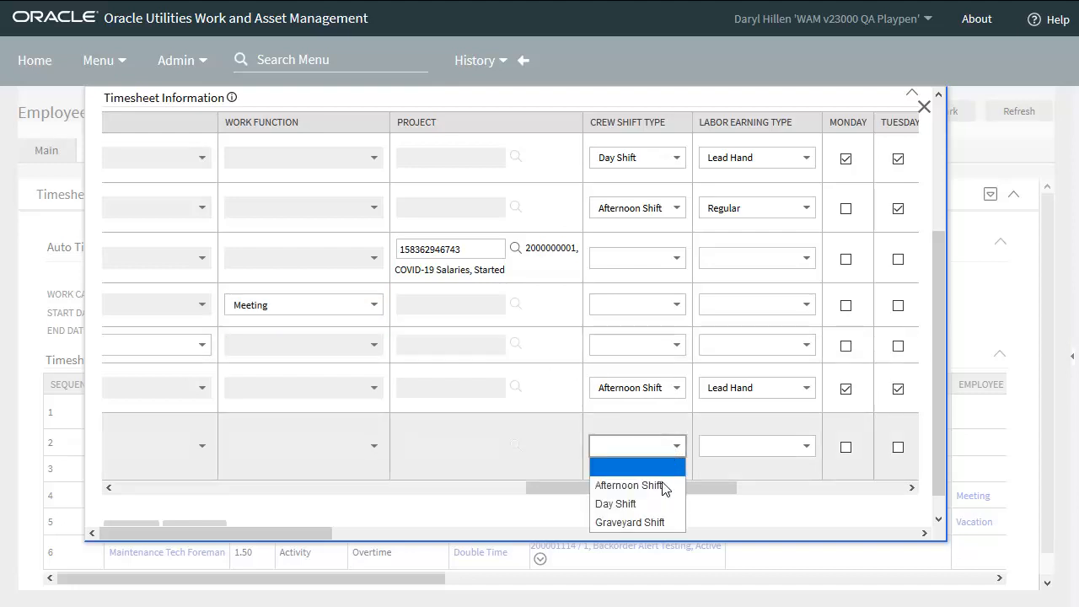
# Give line 7 Graveyard Shift, Confined Space earning type, and tick Monday and Tuesday
pyautogui.click(631, 523)
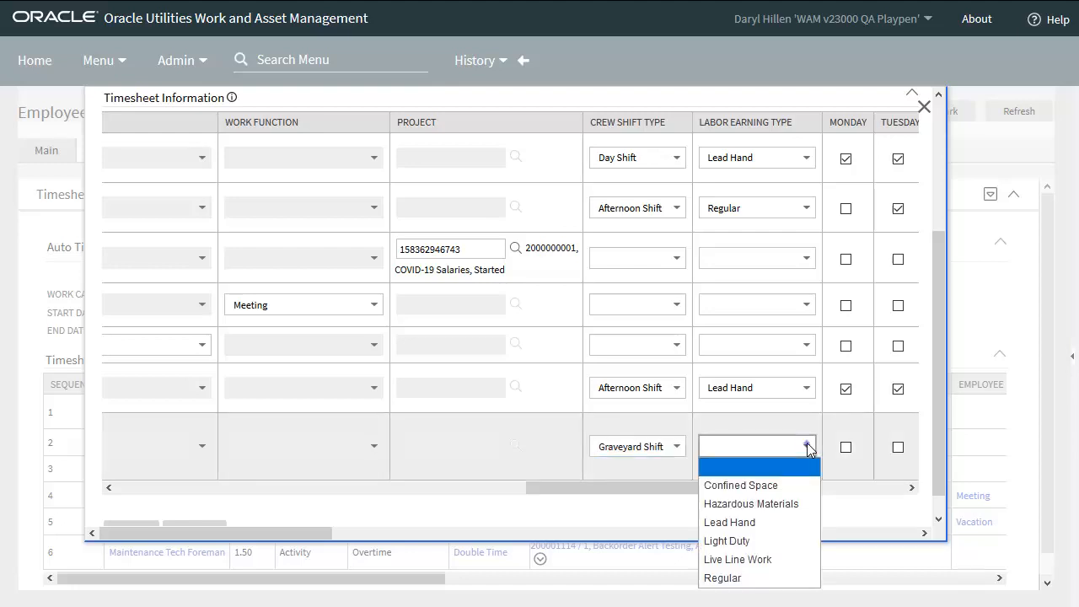
pyautogui.click(740, 486)
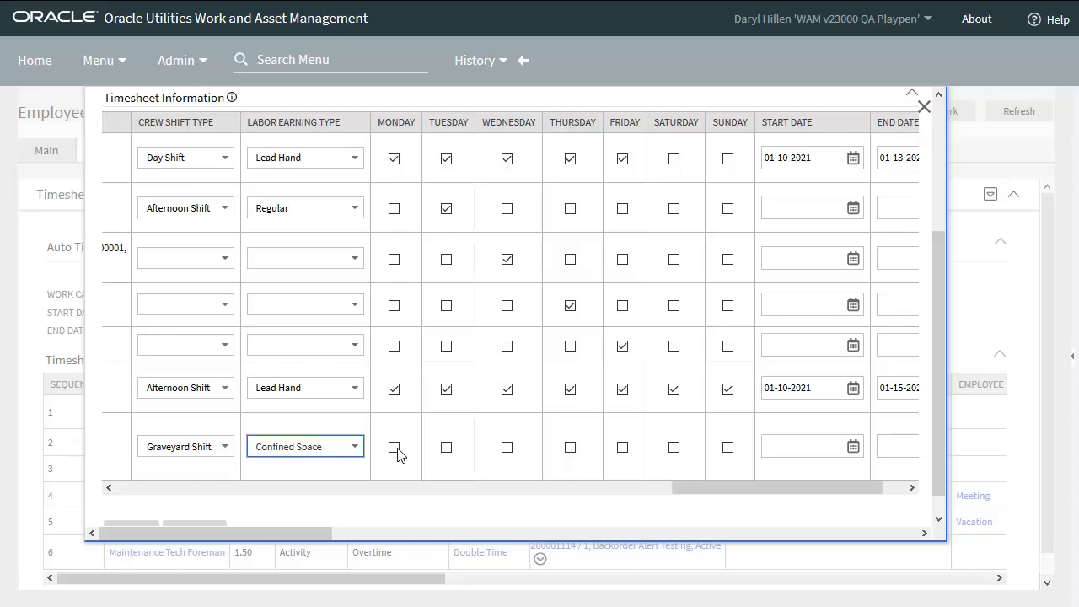
pyautogui.click(394, 447)
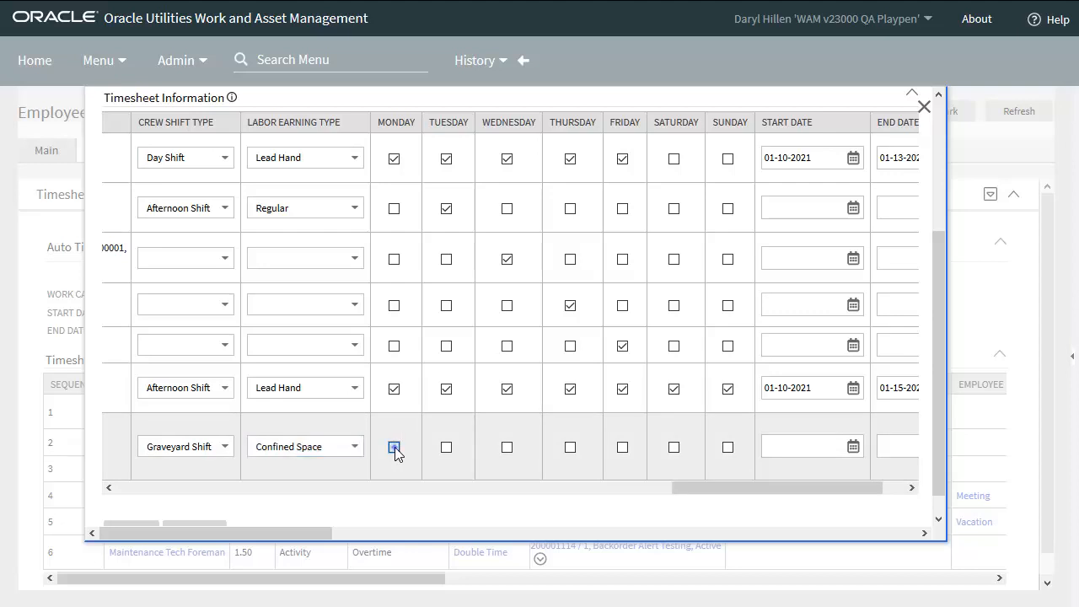
pyautogui.click(445, 447)
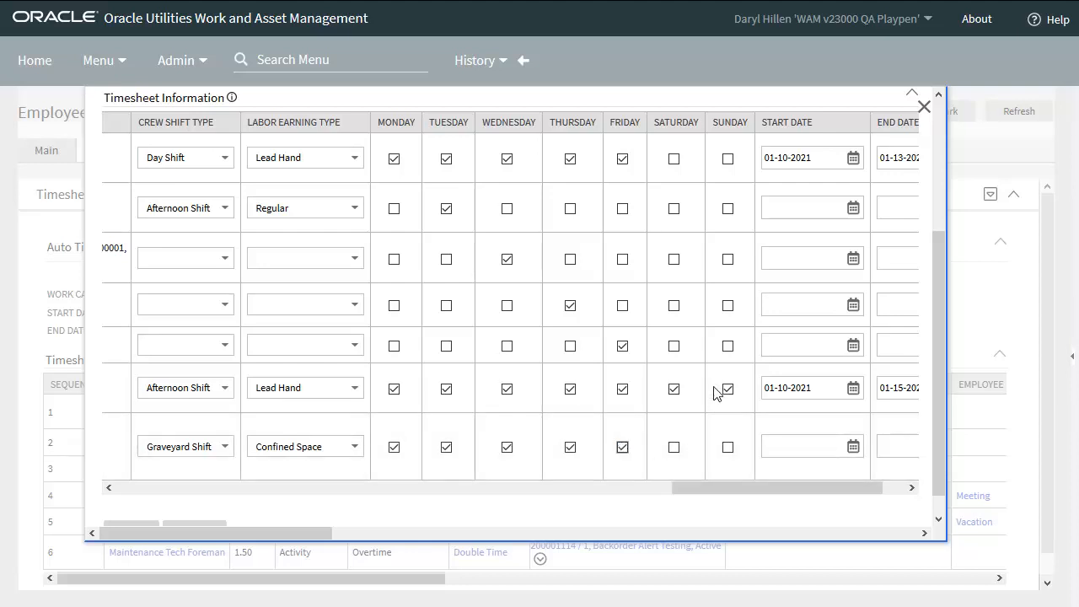
pyautogui.scroll(-3)
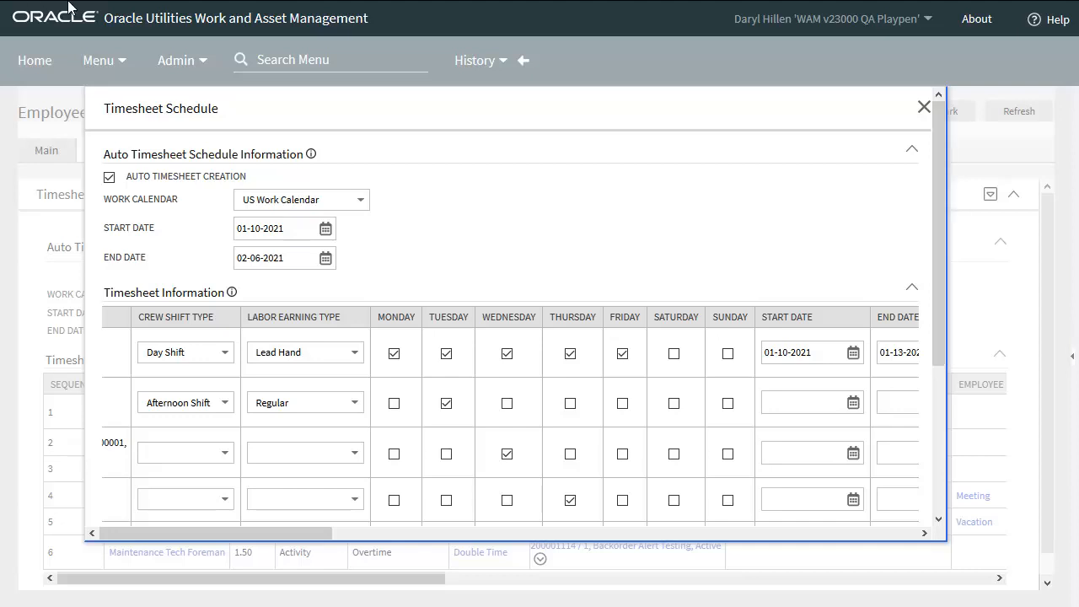
pyautogui.moveTo(403, 205)
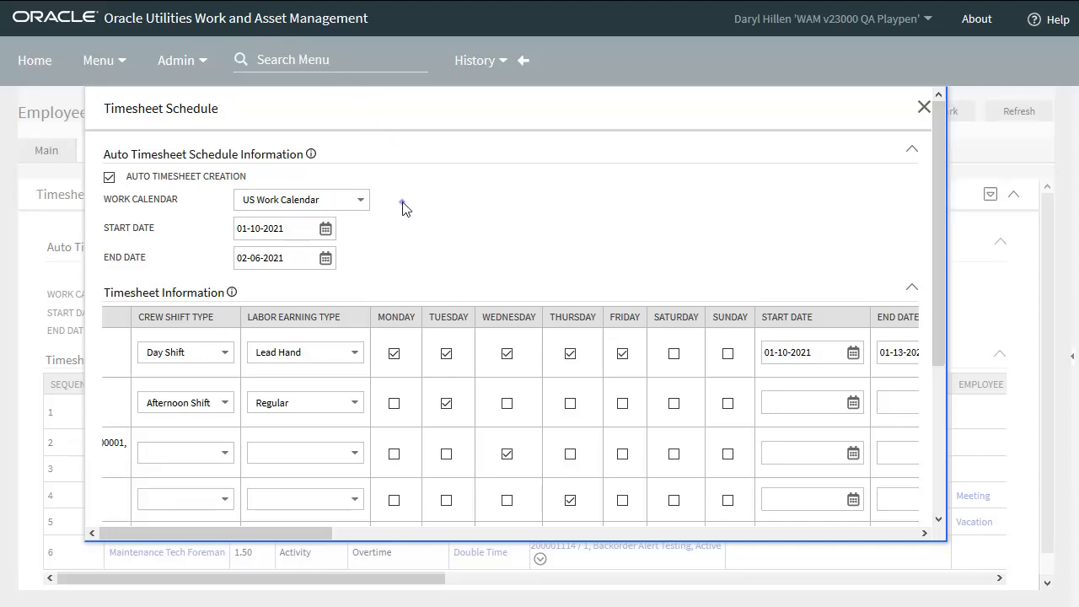
pyautogui.moveTo(405, 209)
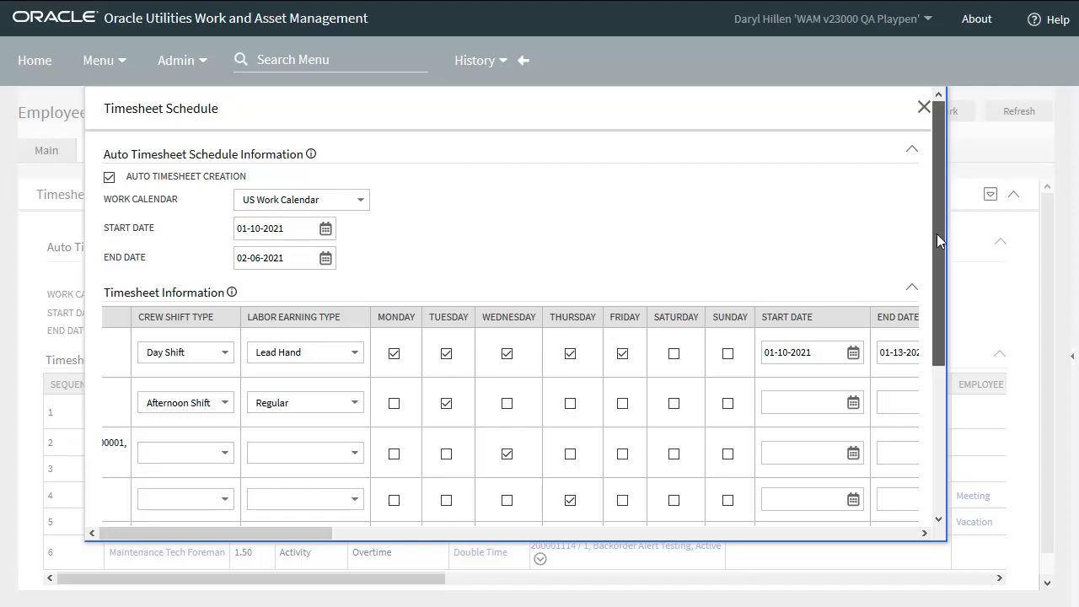
pyautogui.scroll(-3)
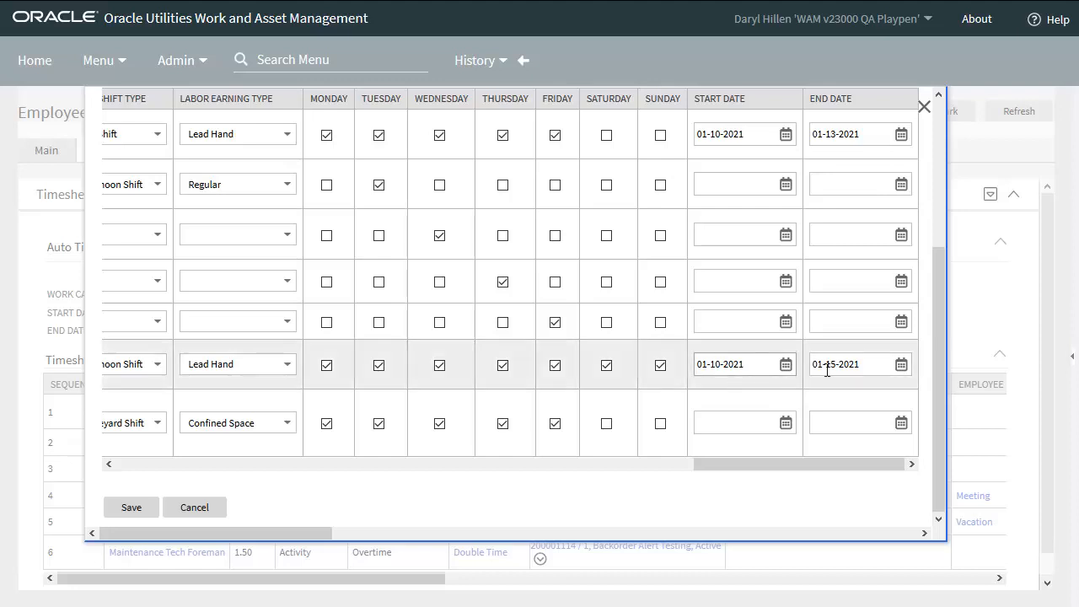
pyautogui.scroll(-3)
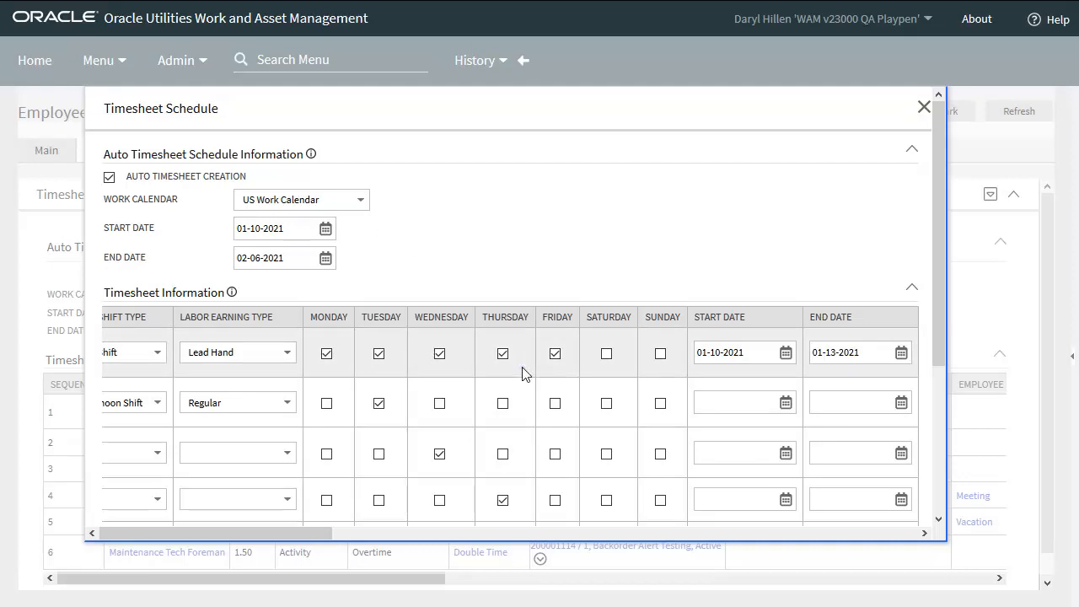
pyautogui.moveTo(940, 273)
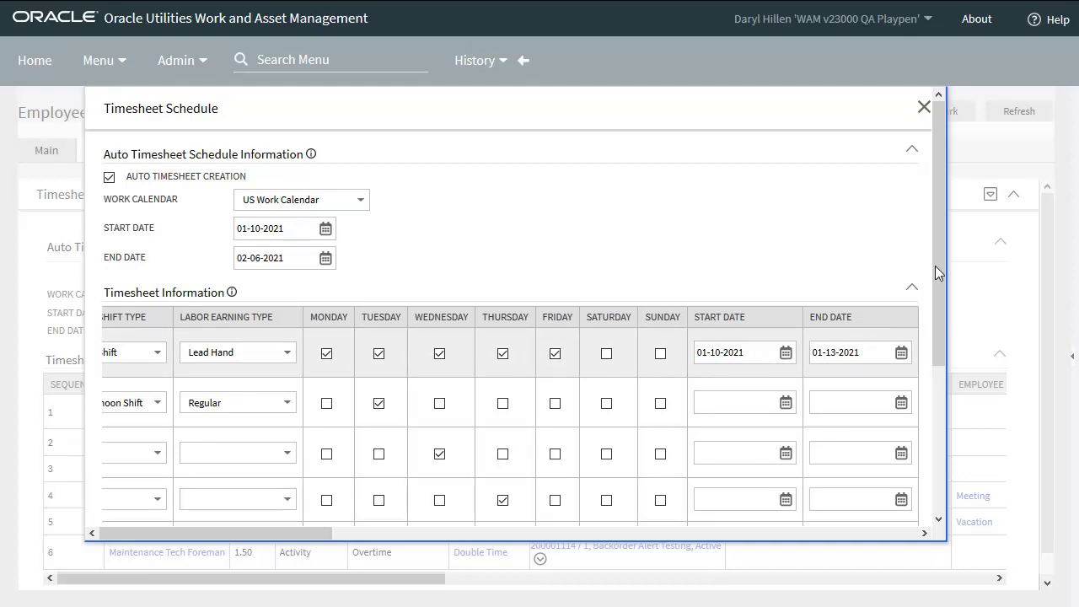
# Scroll the saved schedule table right to show the Last Processing Date column
pyautogui.scroll(-3)
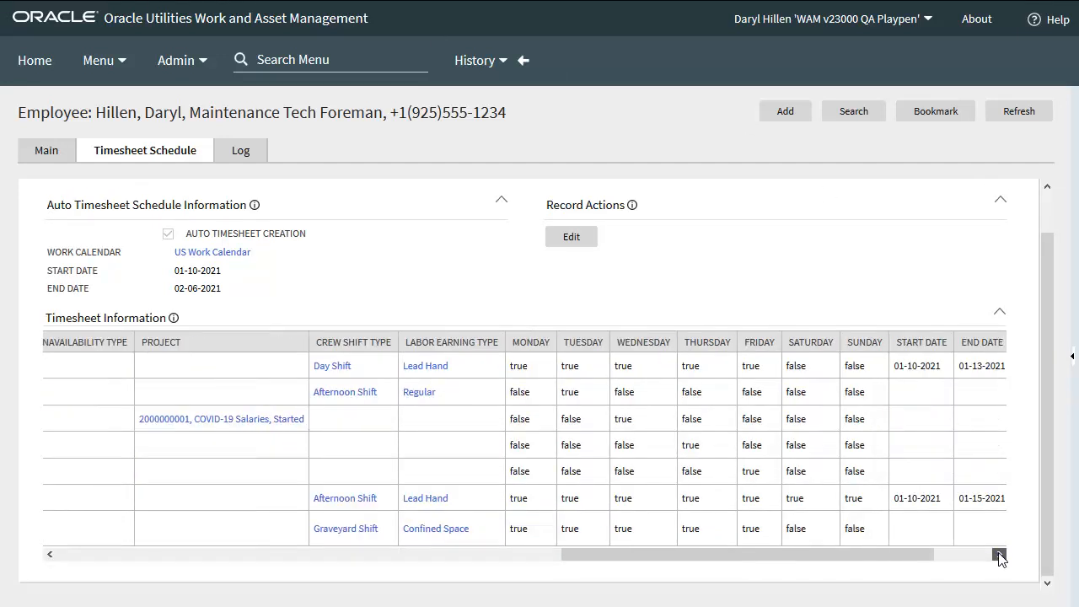
pyautogui.click(1000, 553)
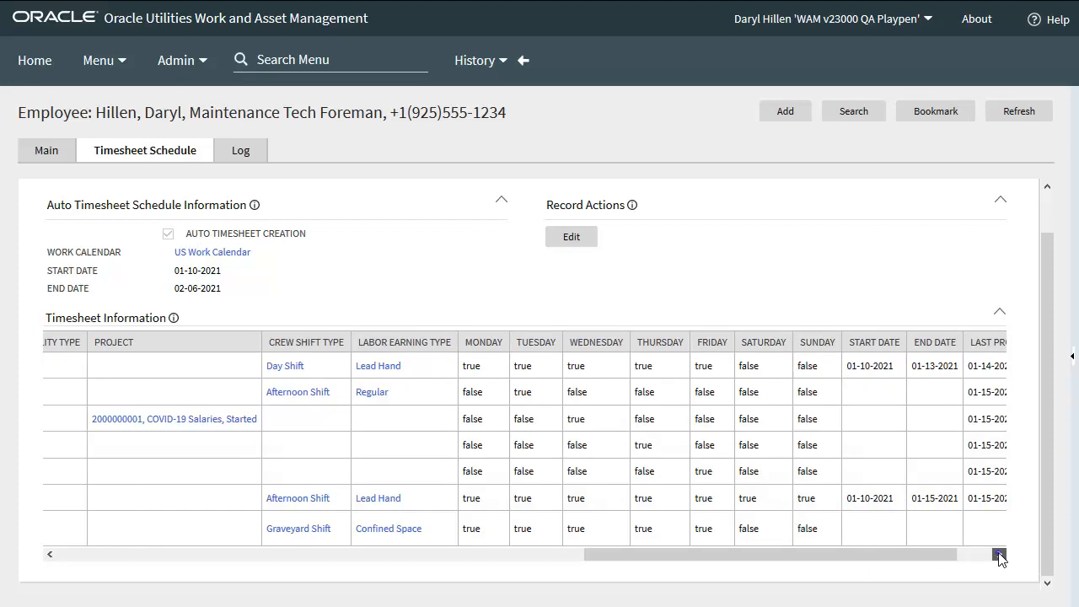
pyautogui.click(1000, 553)
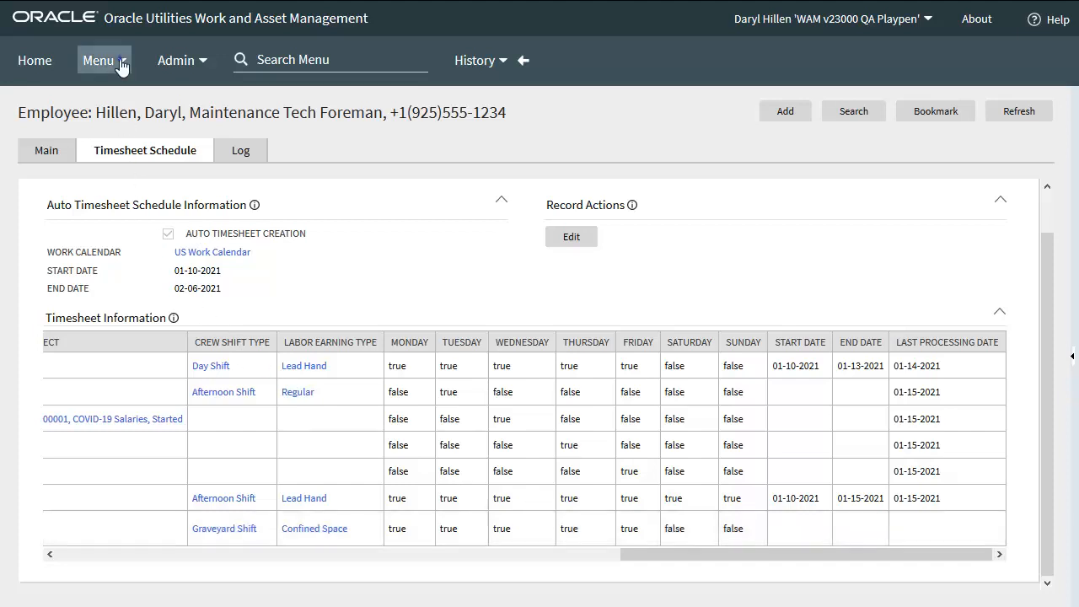
# Navigate from the Menu toward Batch Job Submission for W1-EMP
pyautogui.click(98, 61)
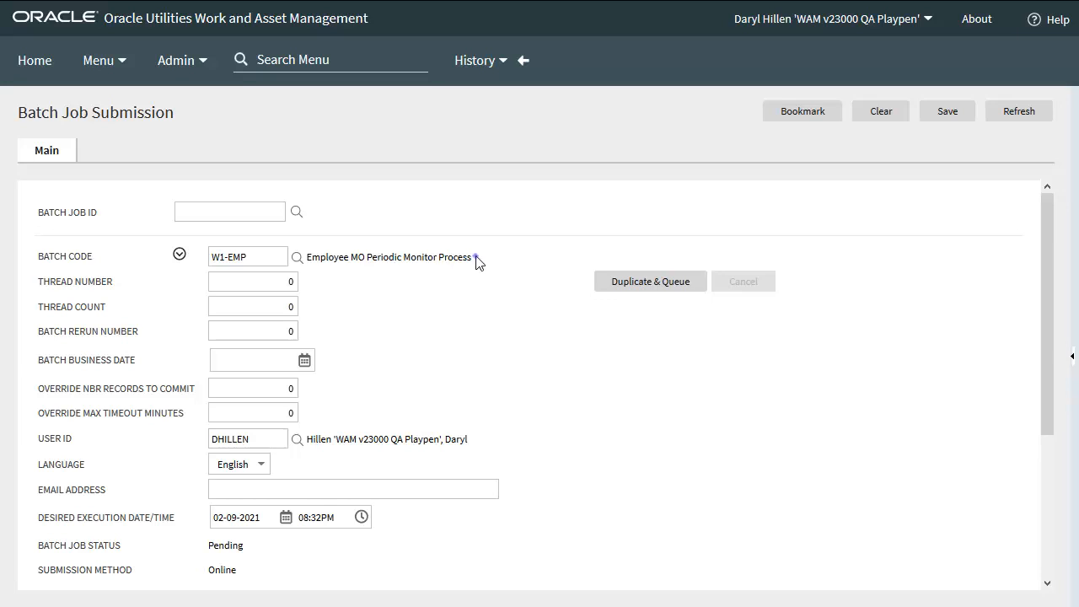
pyautogui.moveTo(487, 445)
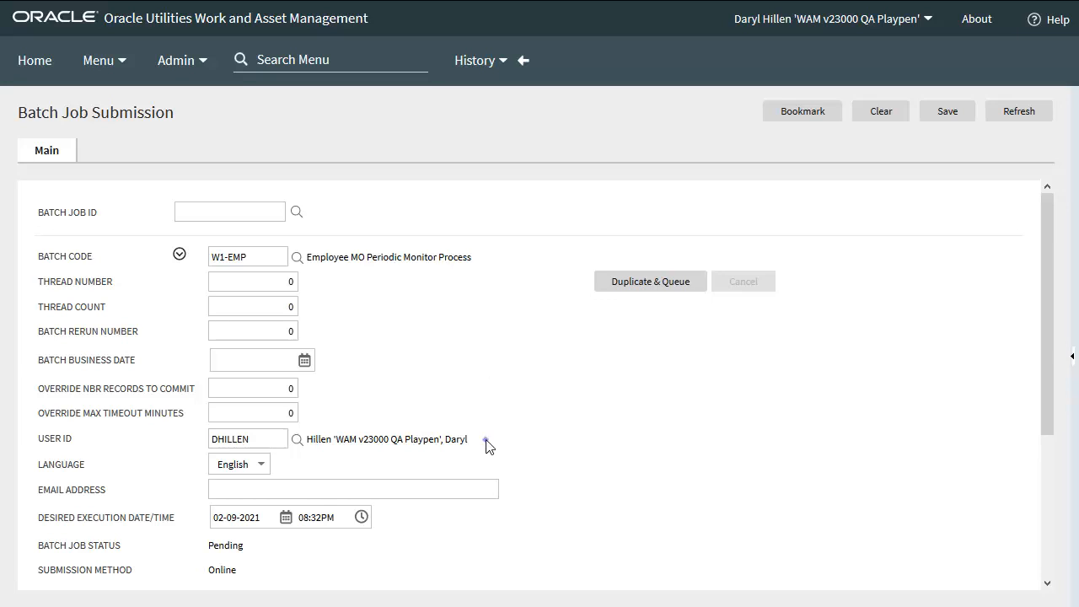
pyautogui.moveTo(486, 438)
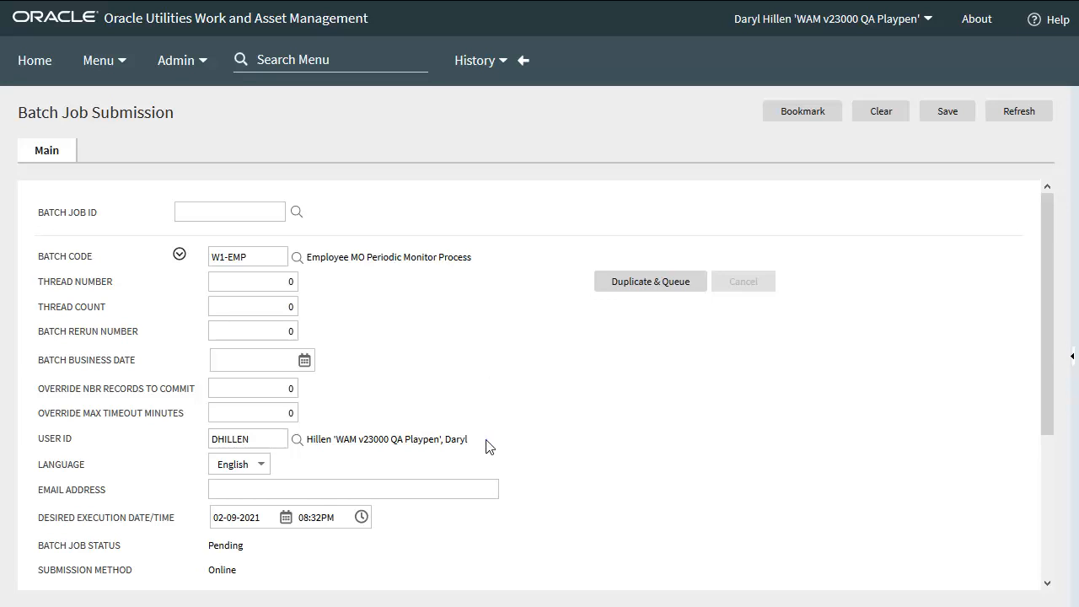
pyautogui.moveTo(297, 472)
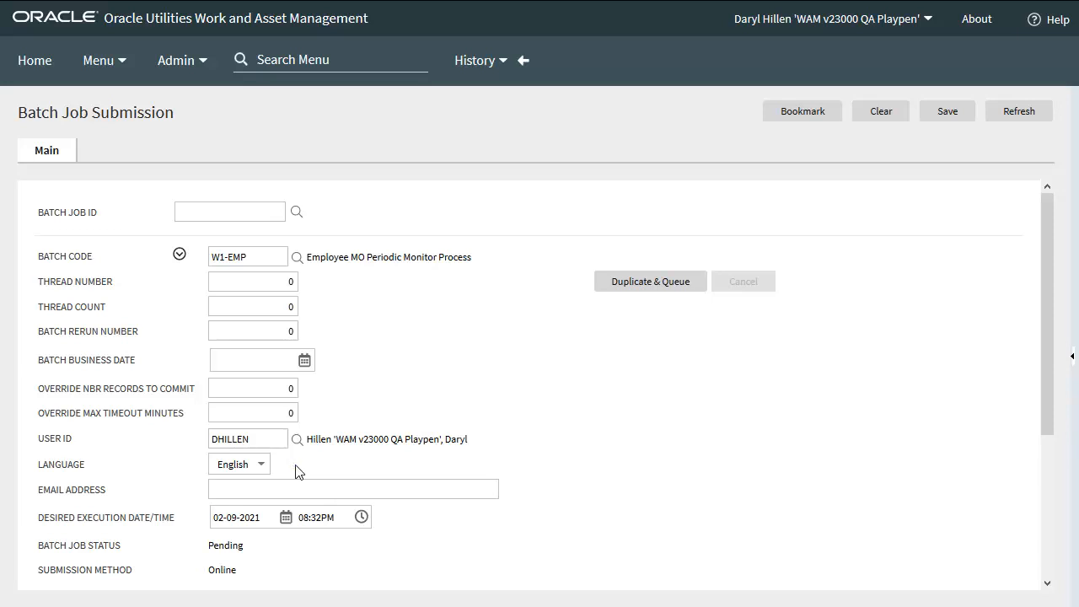
pyautogui.moveTo(505, 494)
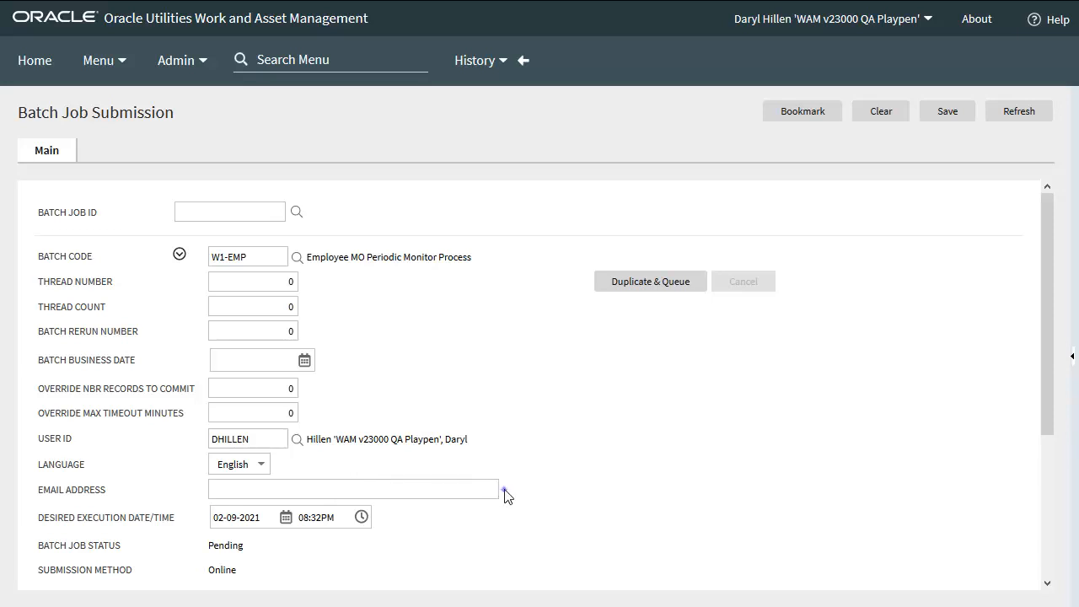
pyautogui.moveTo(506, 493)
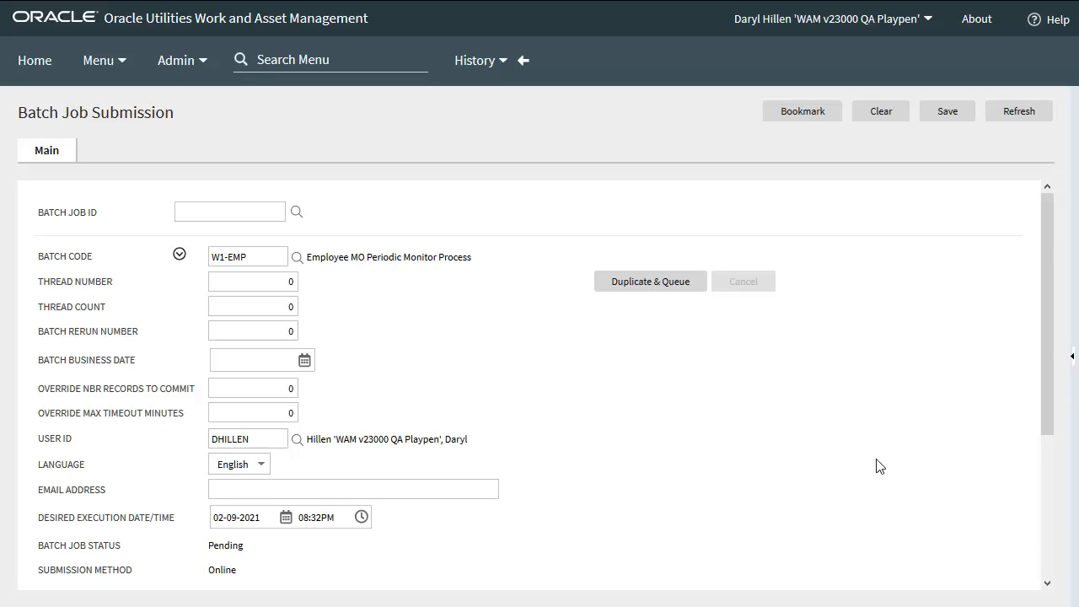
pyautogui.scroll(-3)
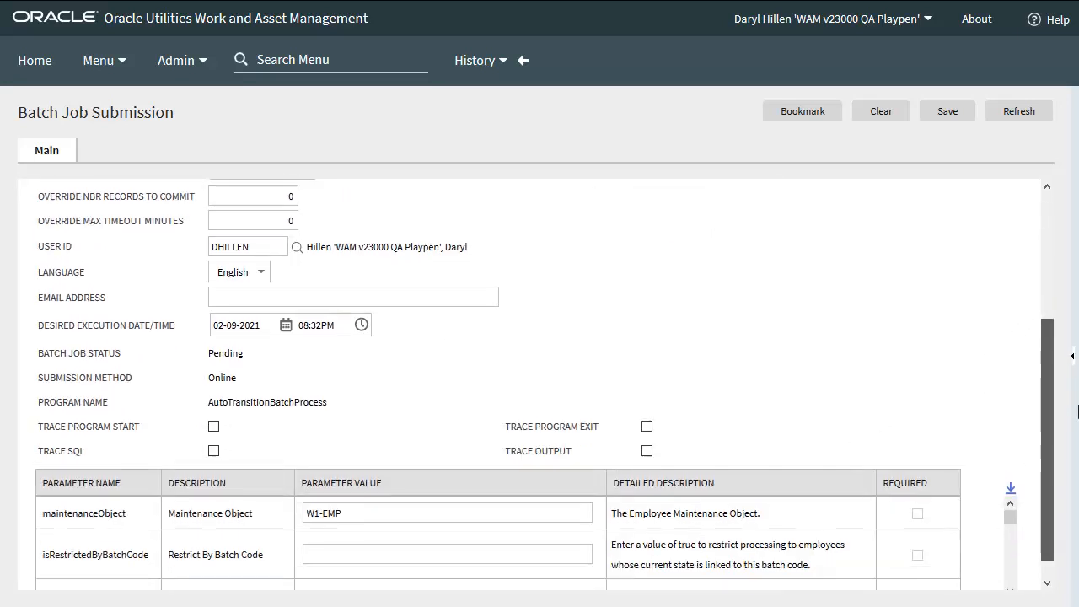
pyautogui.scroll(-3)
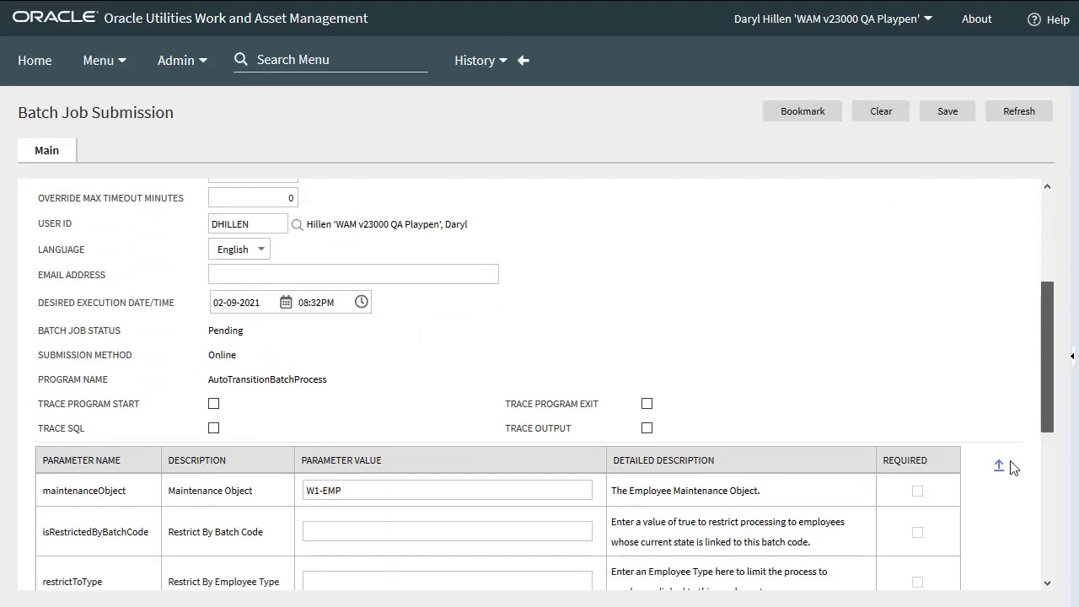
pyautogui.scroll(-3)
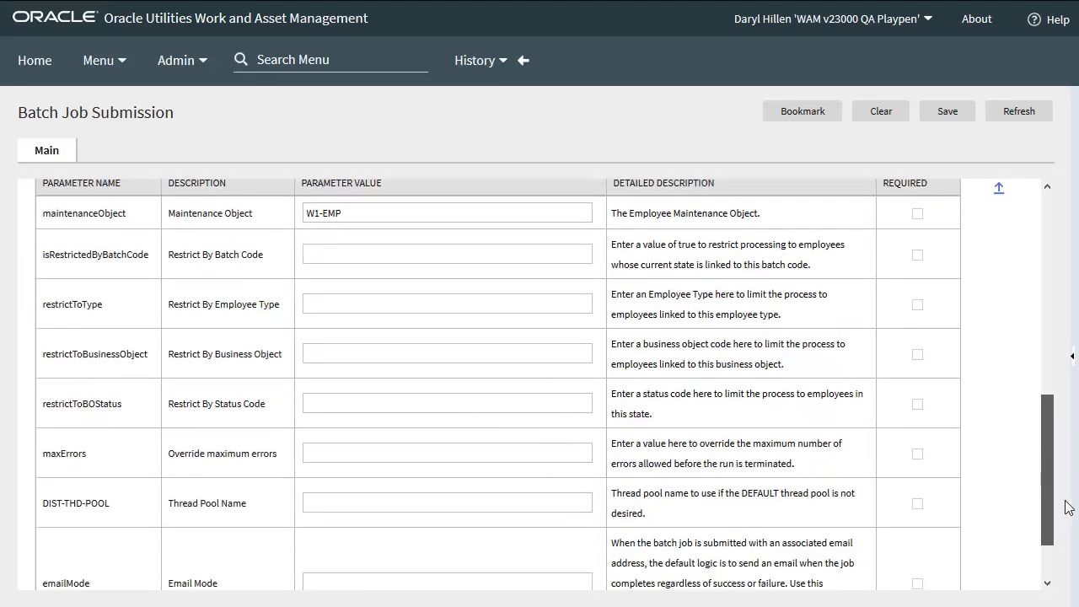
pyautogui.scroll(-3)
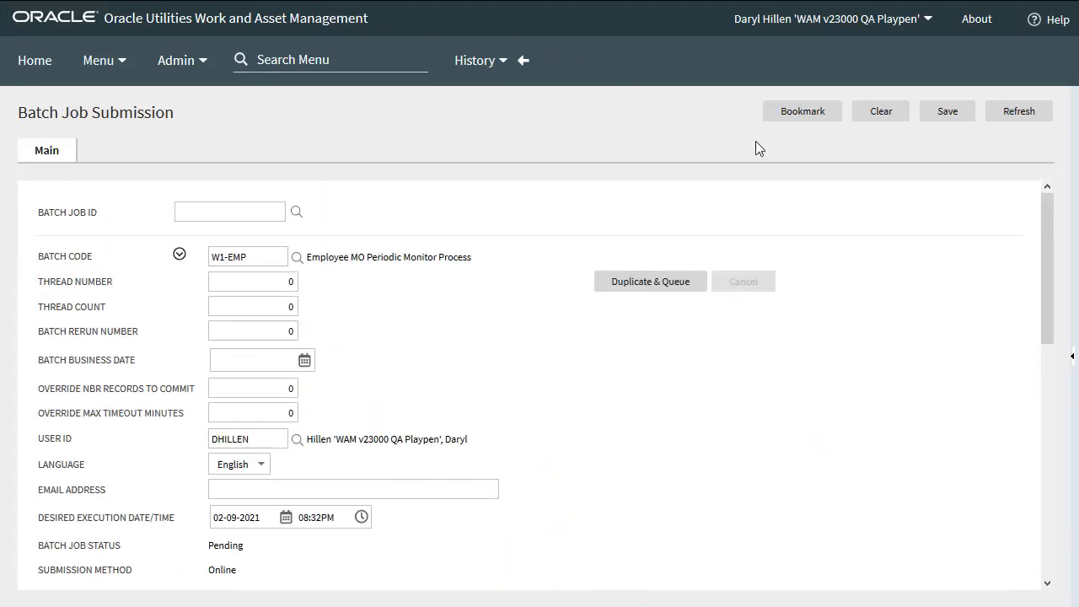
pyautogui.moveTo(825, 283)
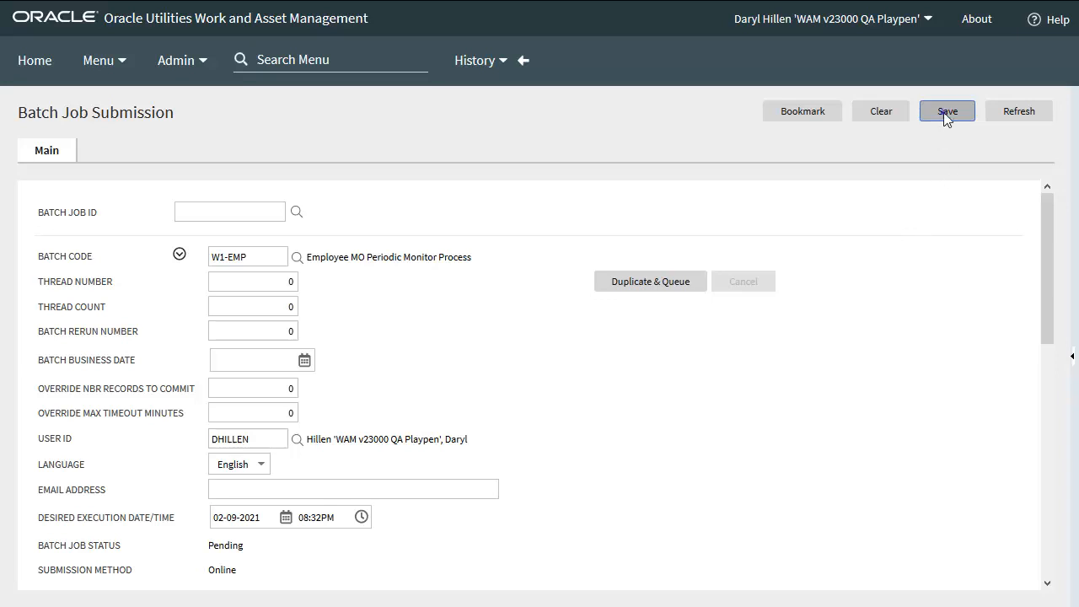
# Submit the W1-EMP batch job and refresh until its run shows records being processed
pyautogui.click(948, 111)
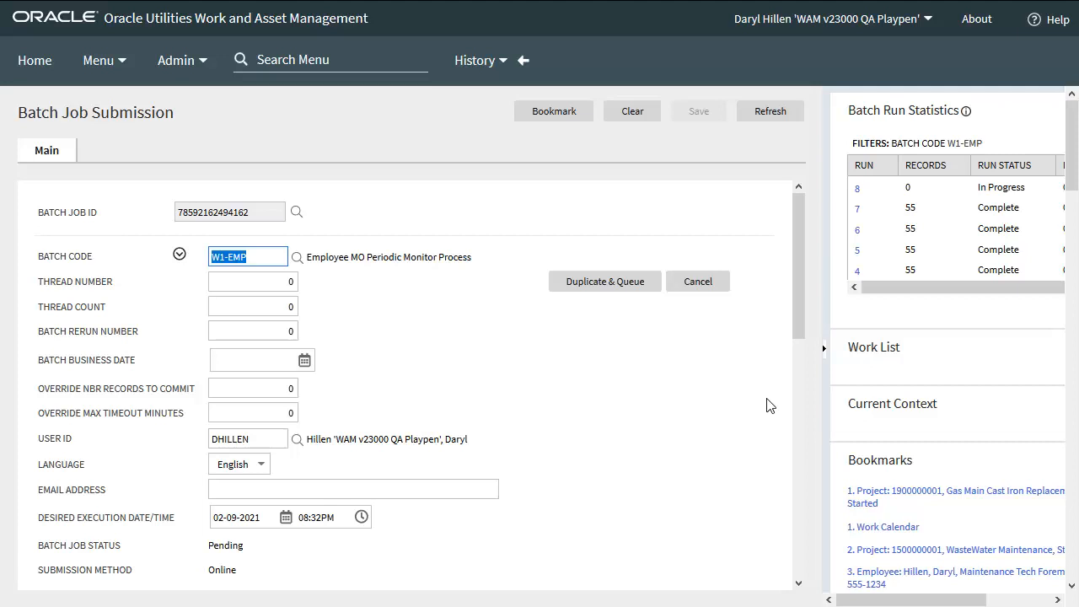
pyautogui.click(769, 112)
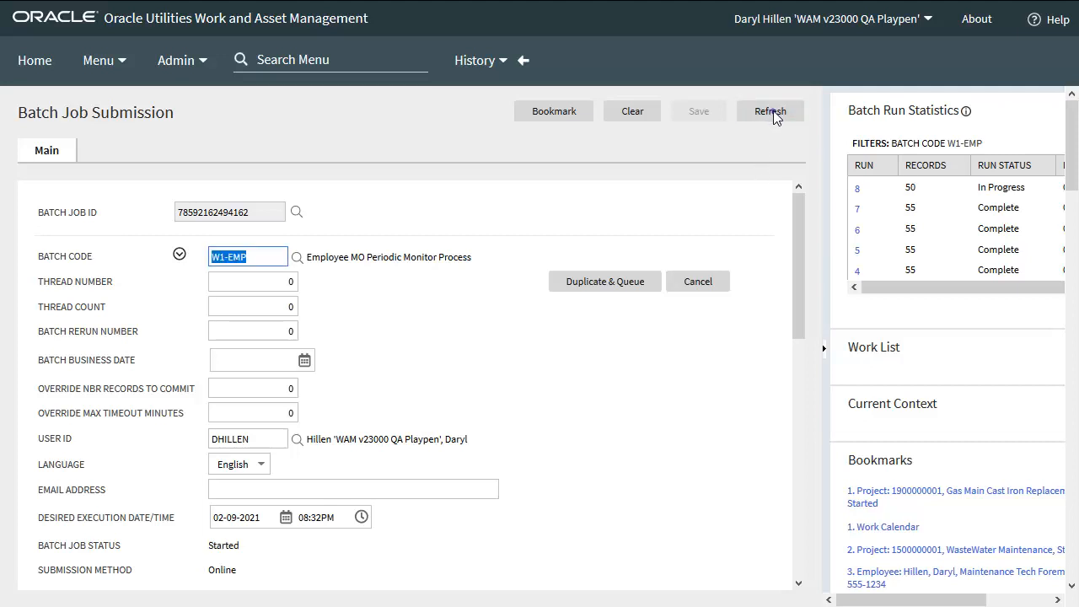
pyautogui.click(769, 111)
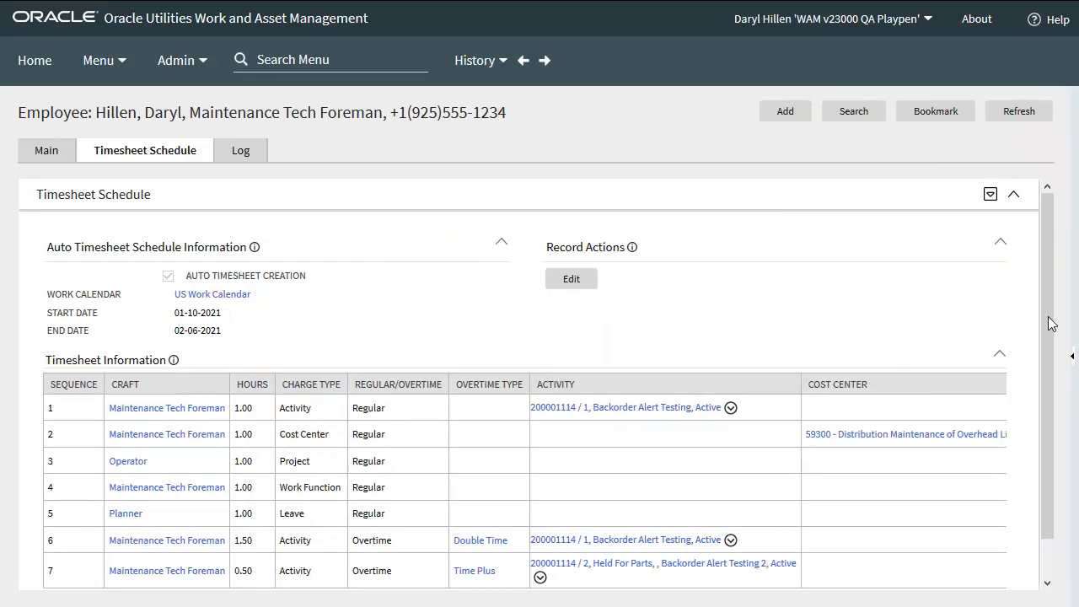
# Scroll the Employee Timesheet Schedule to review all seven timesheet lines
pyautogui.scroll(-3)
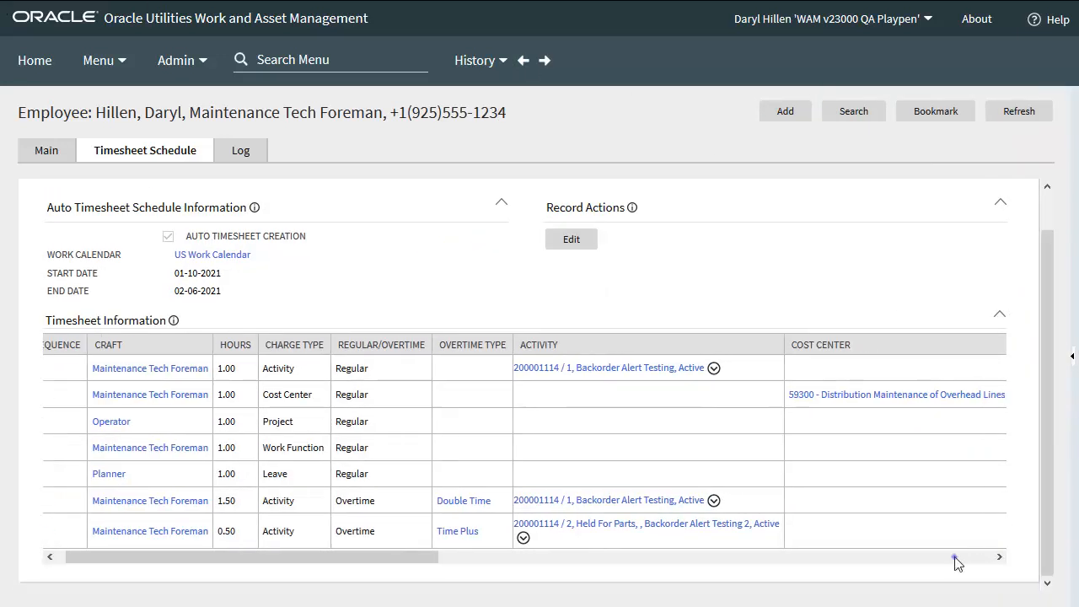